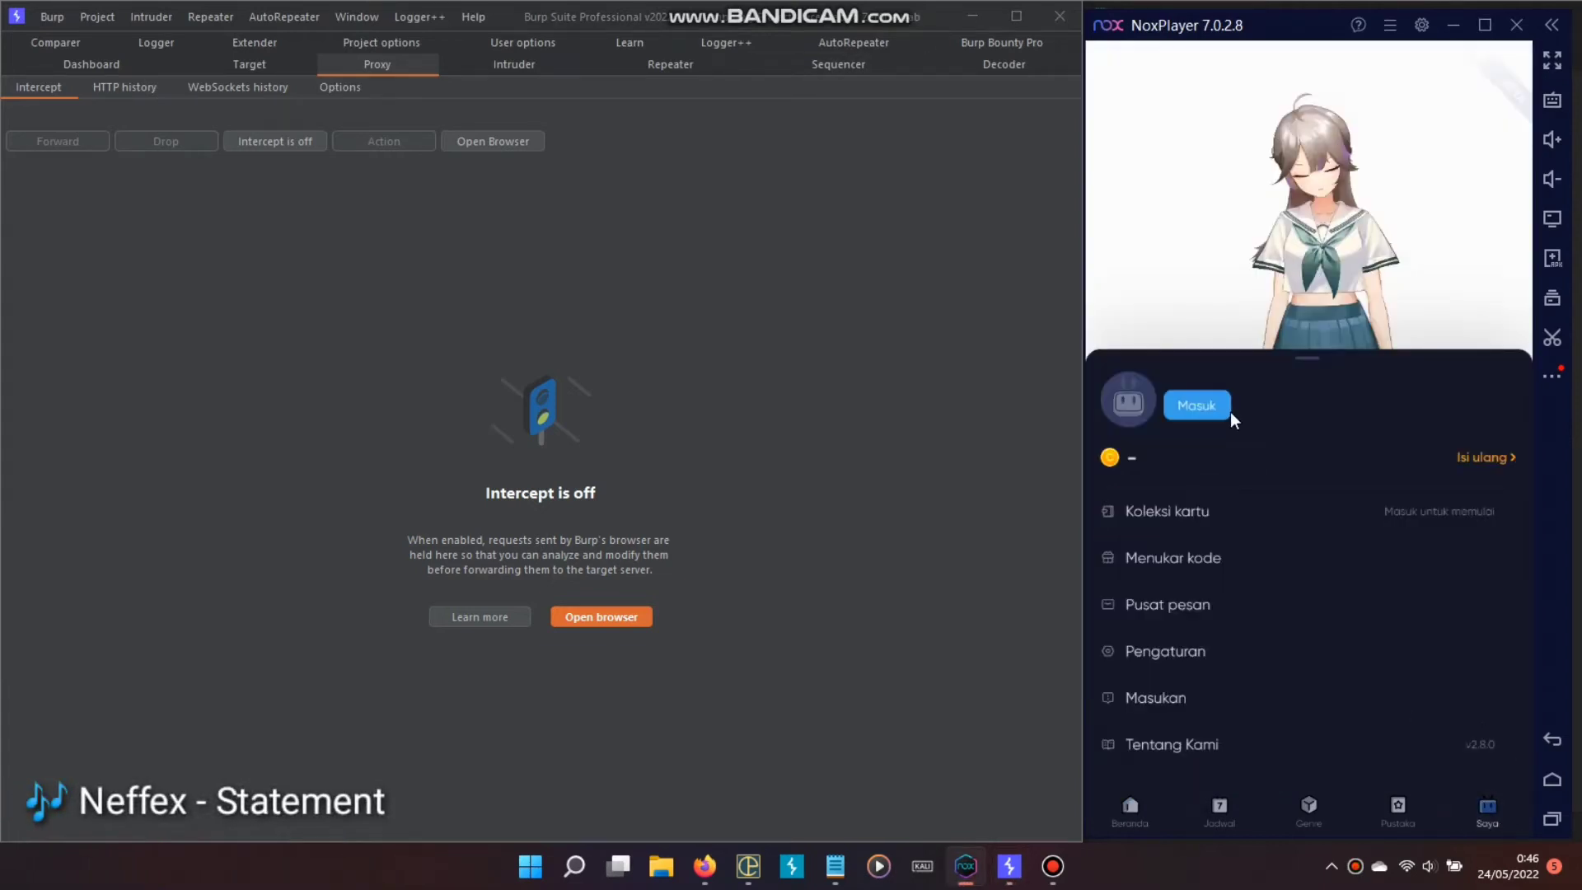
Step: Open the Bilibili Komik sign-in and forgotten-password screens, then copy the account email from Notepad
{"action": "left_click", "coordinate": [1197, 405]}
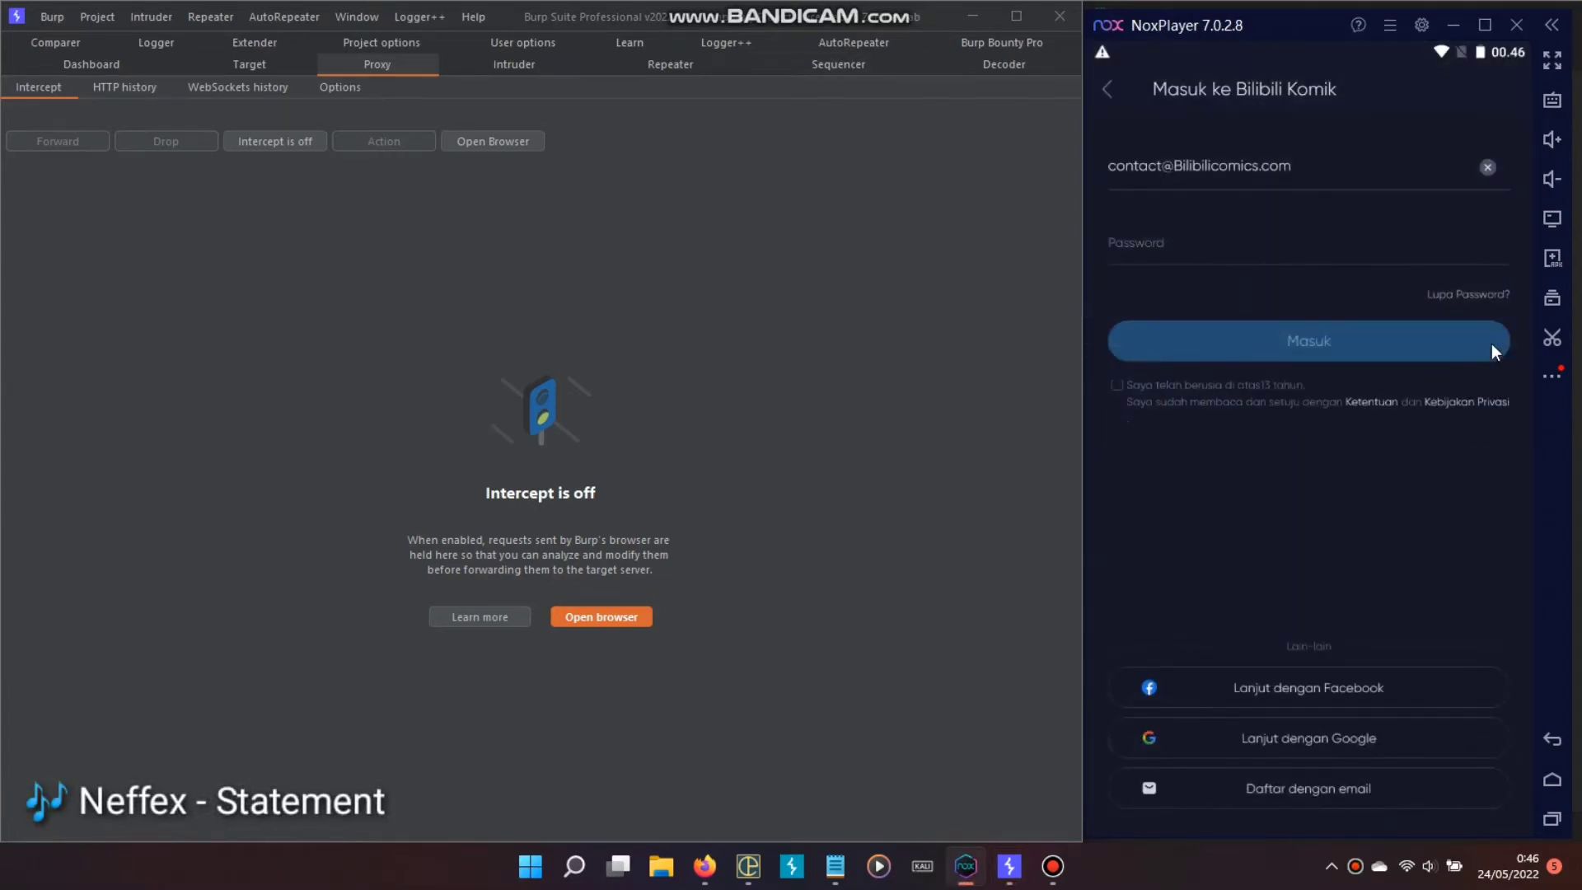
{"action": "left_click", "coordinate": [1469, 293]}
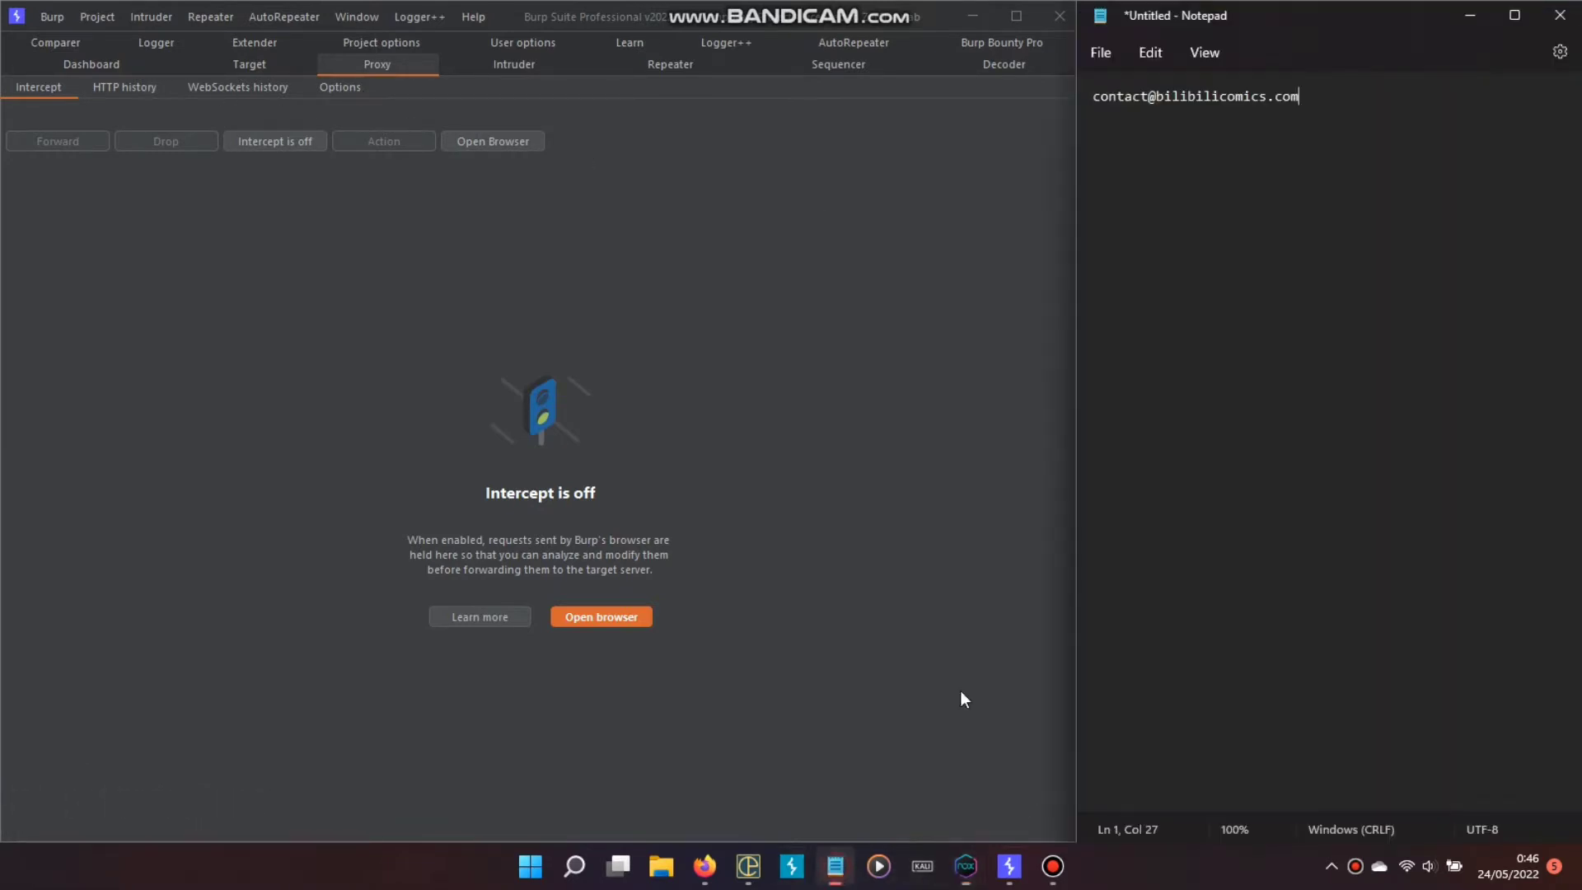
{"action": "right_click", "coordinate": [1195, 95]}
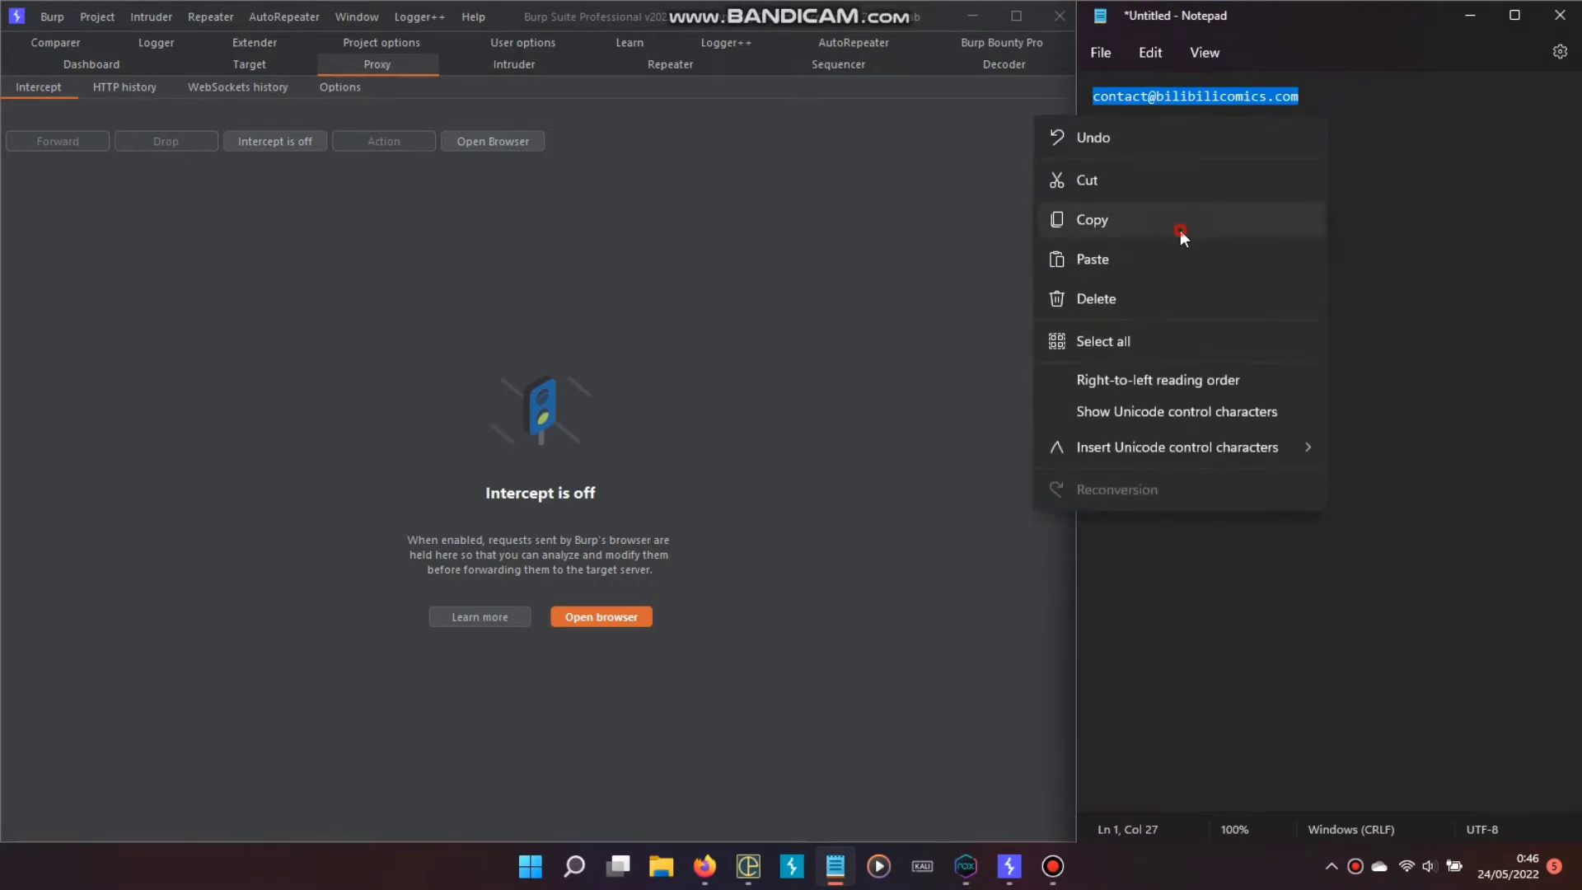
{"action": "left_click", "coordinate": [963, 866]}
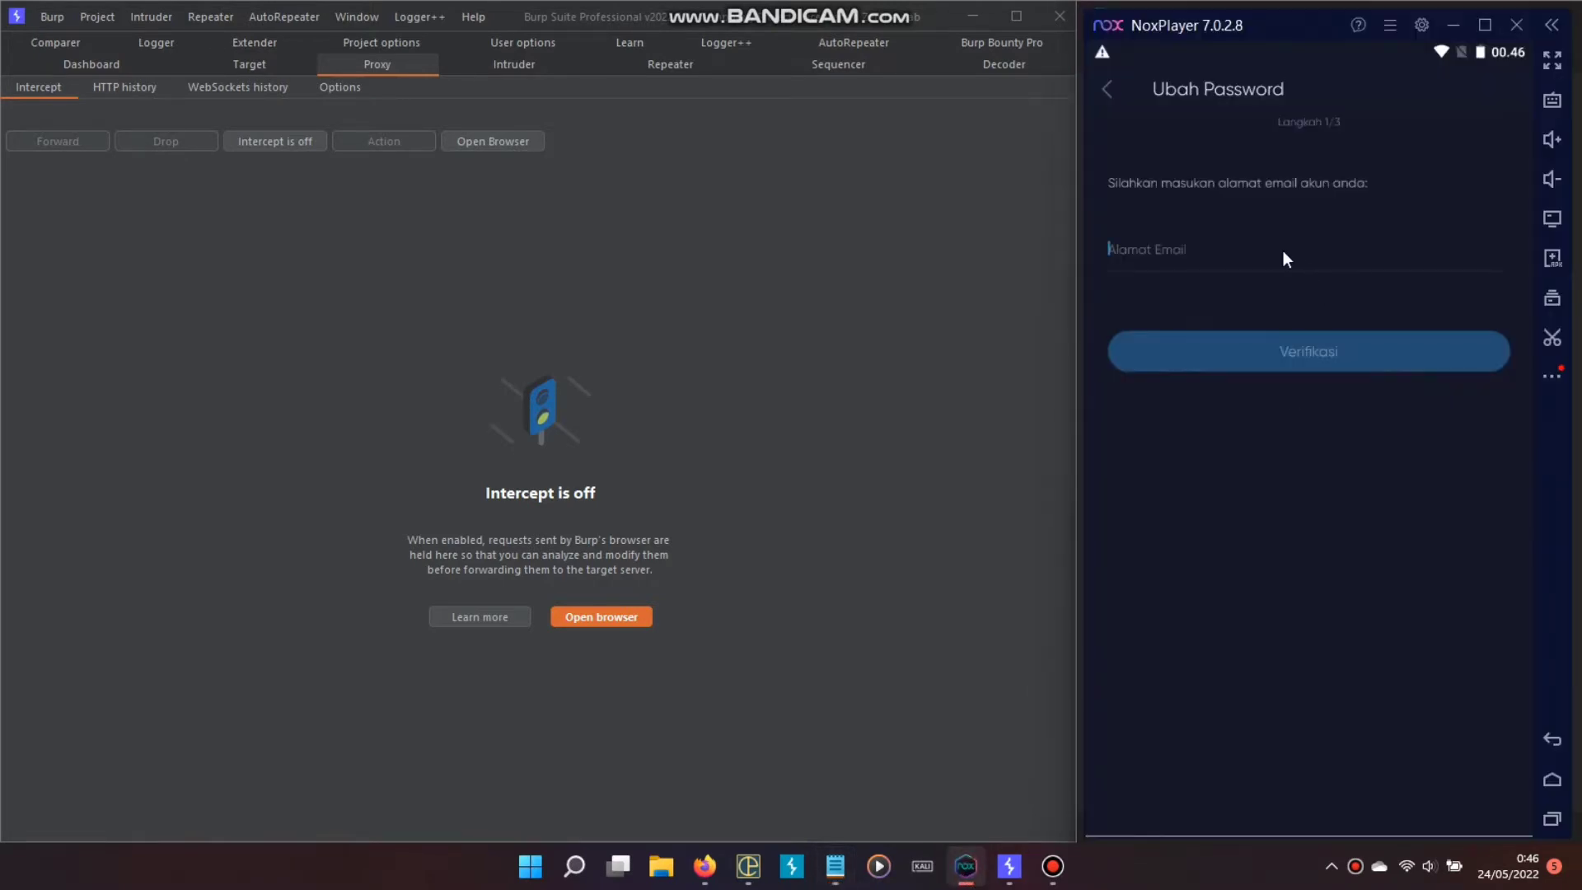
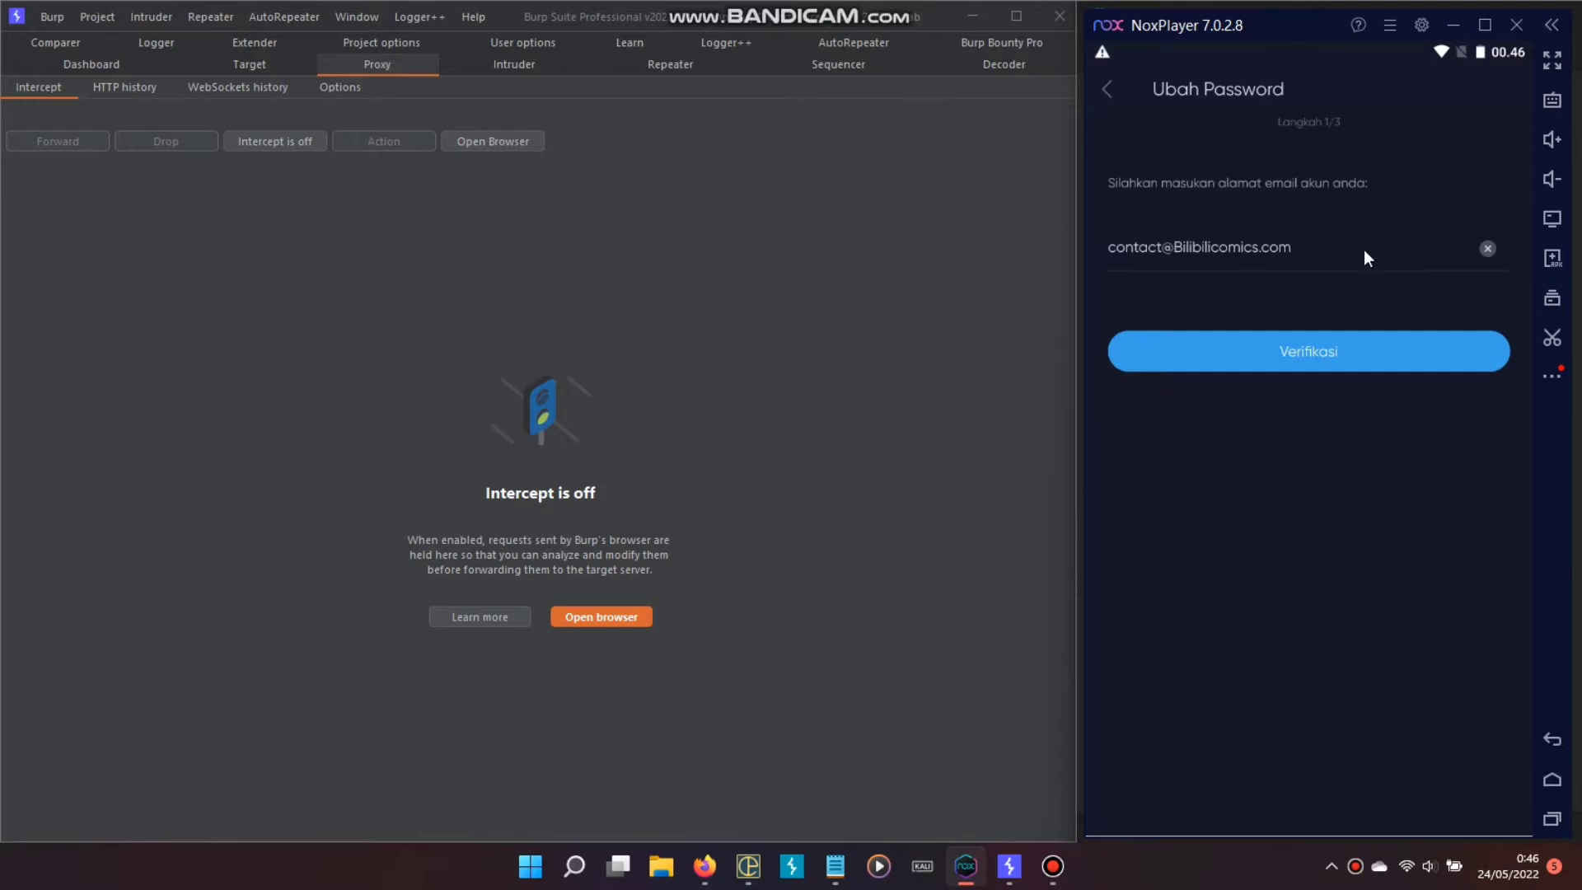
{"action": "left_click", "coordinate": [274, 140]}
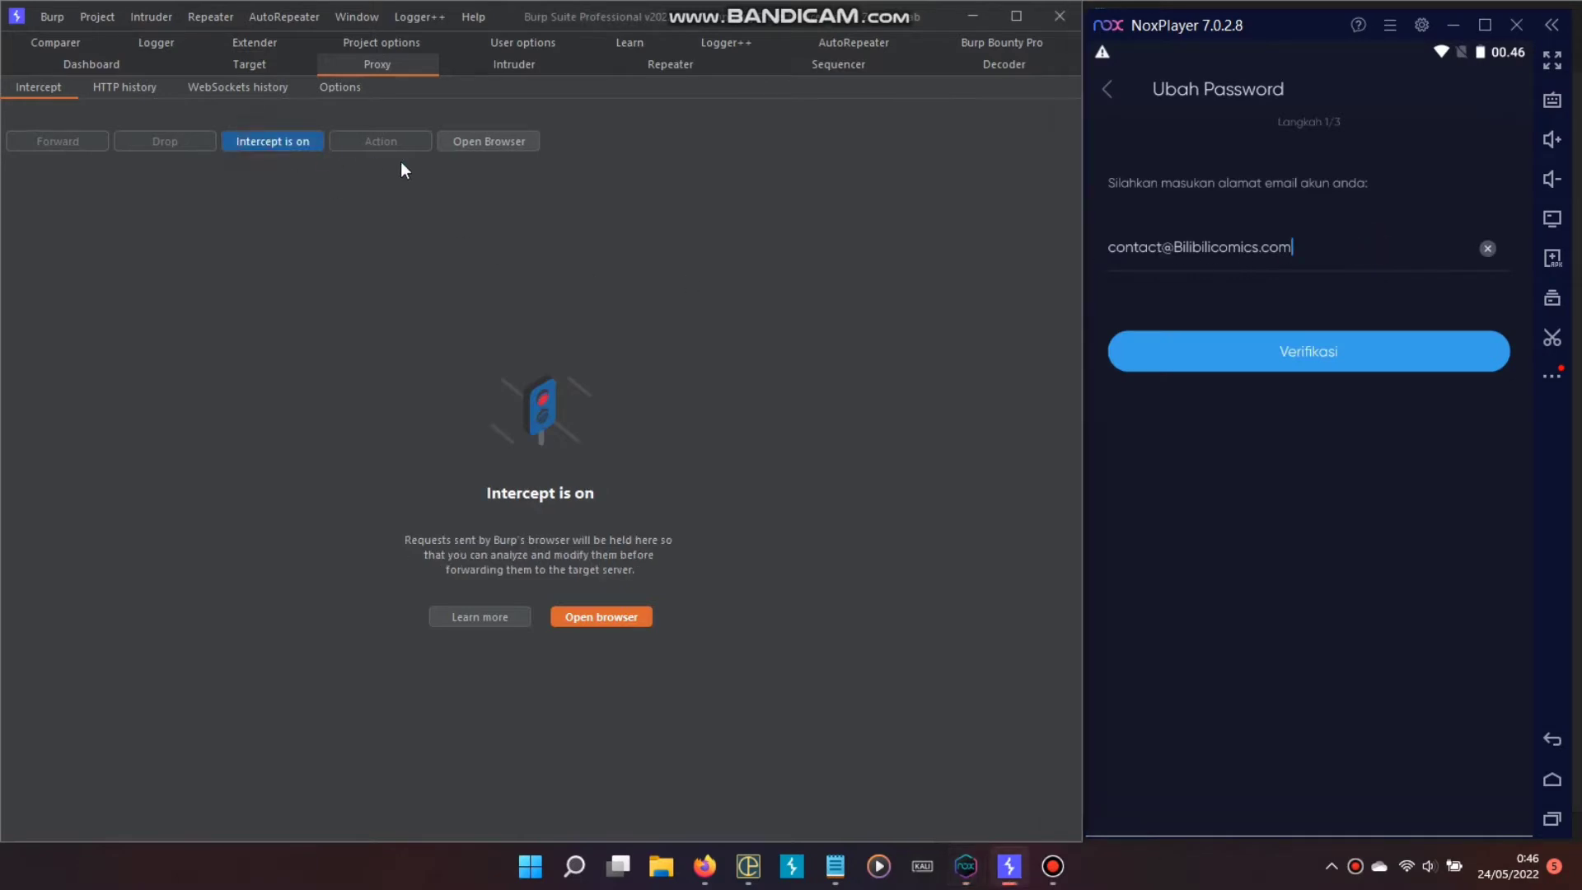
{"action": "left_click", "coordinate": [340, 87]}
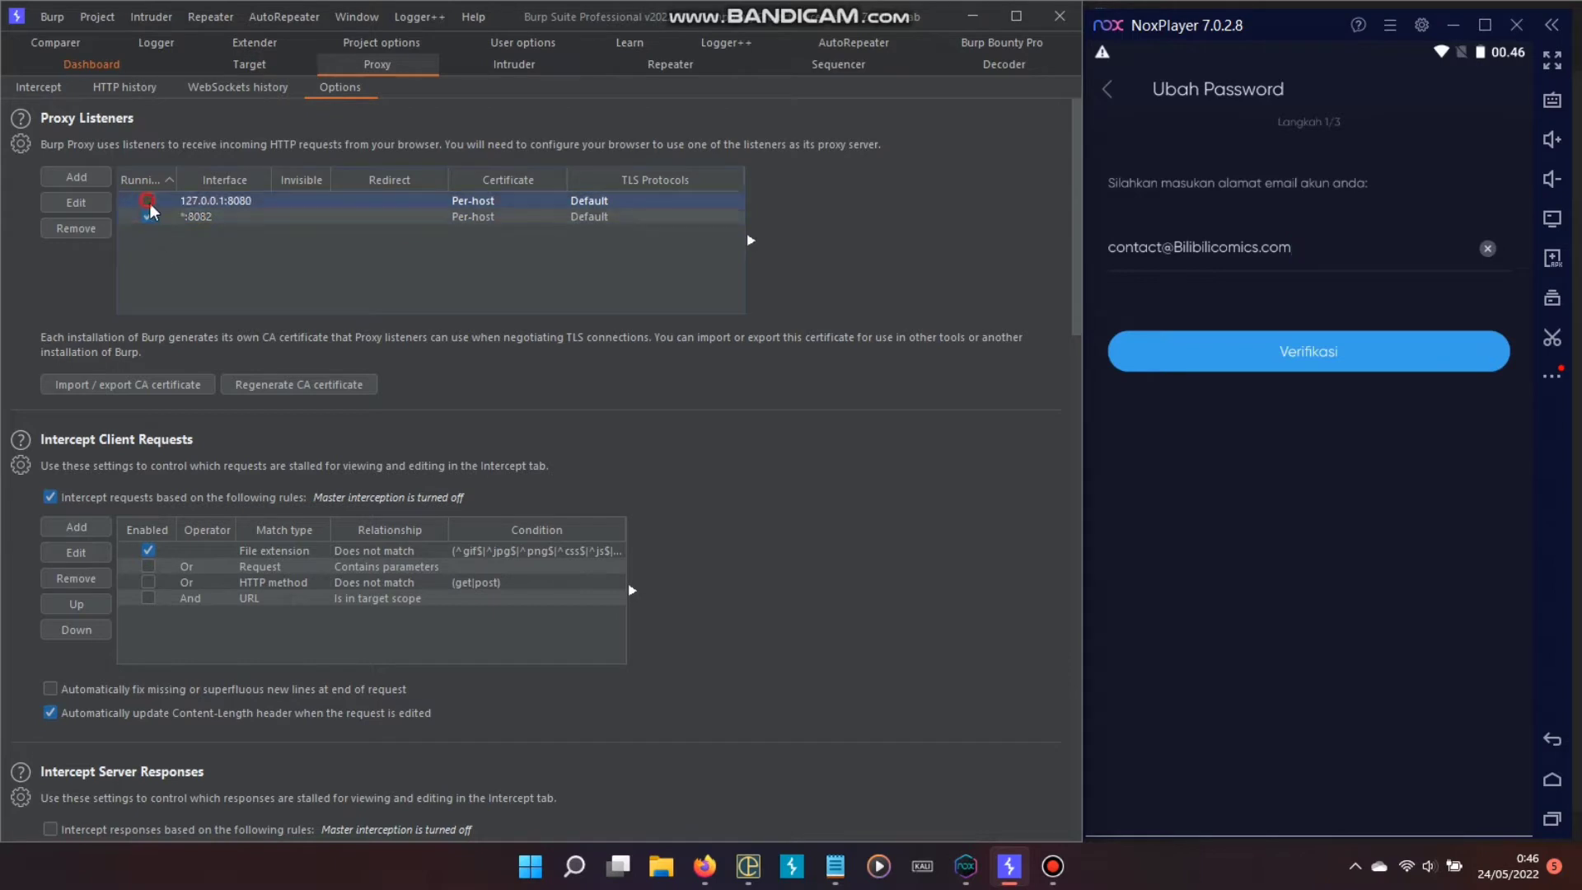
{"action": "left_click", "coordinate": [37, 87]}
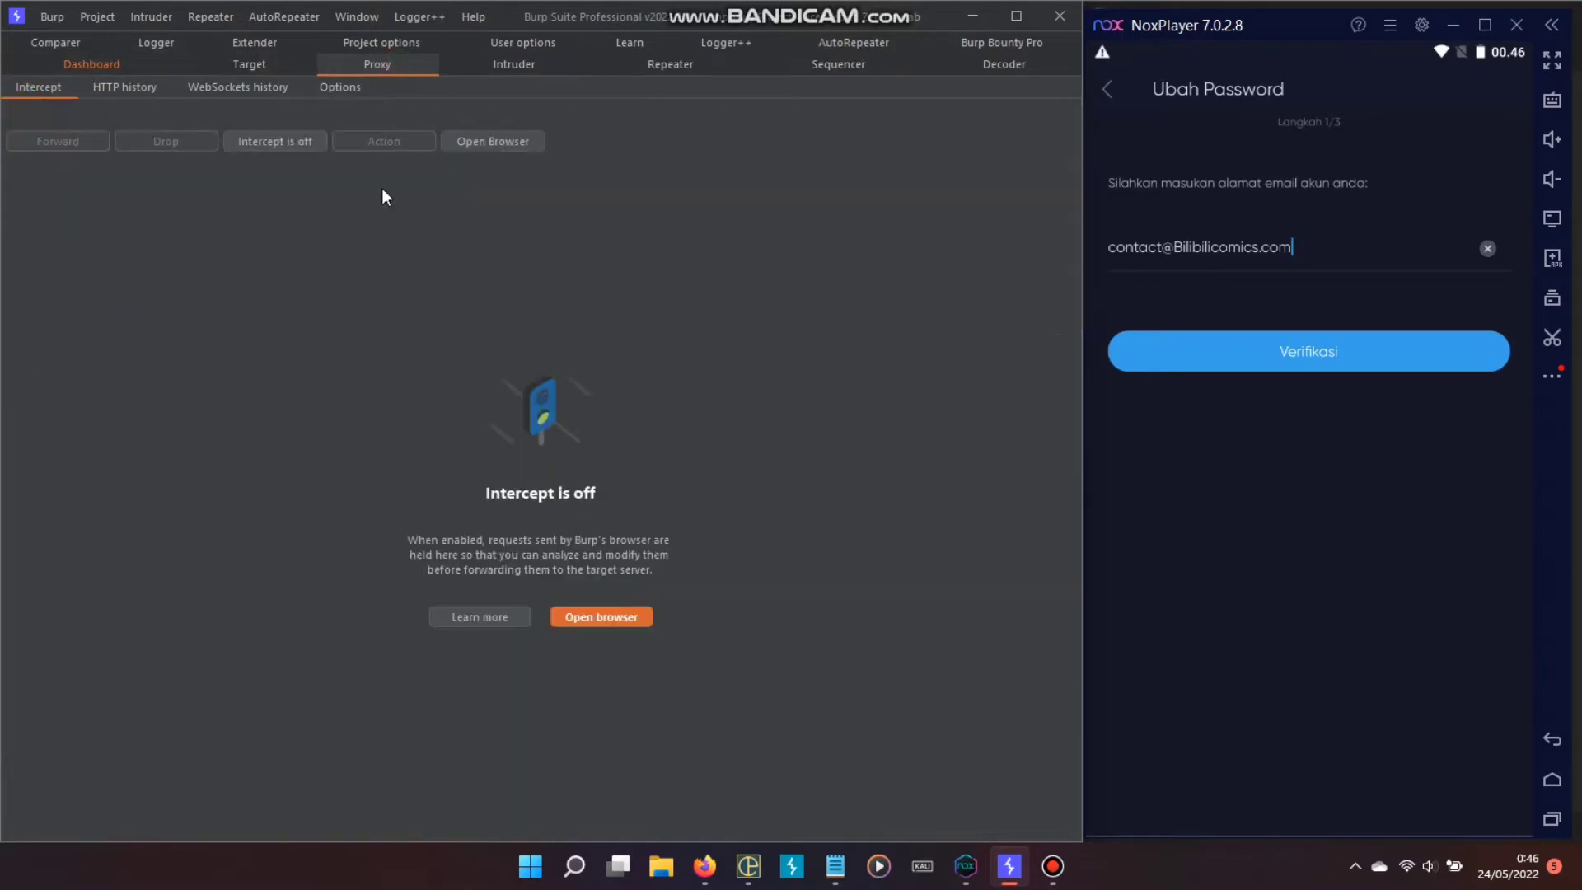
{"action": "left_click", "coordinate": [273, 140]}
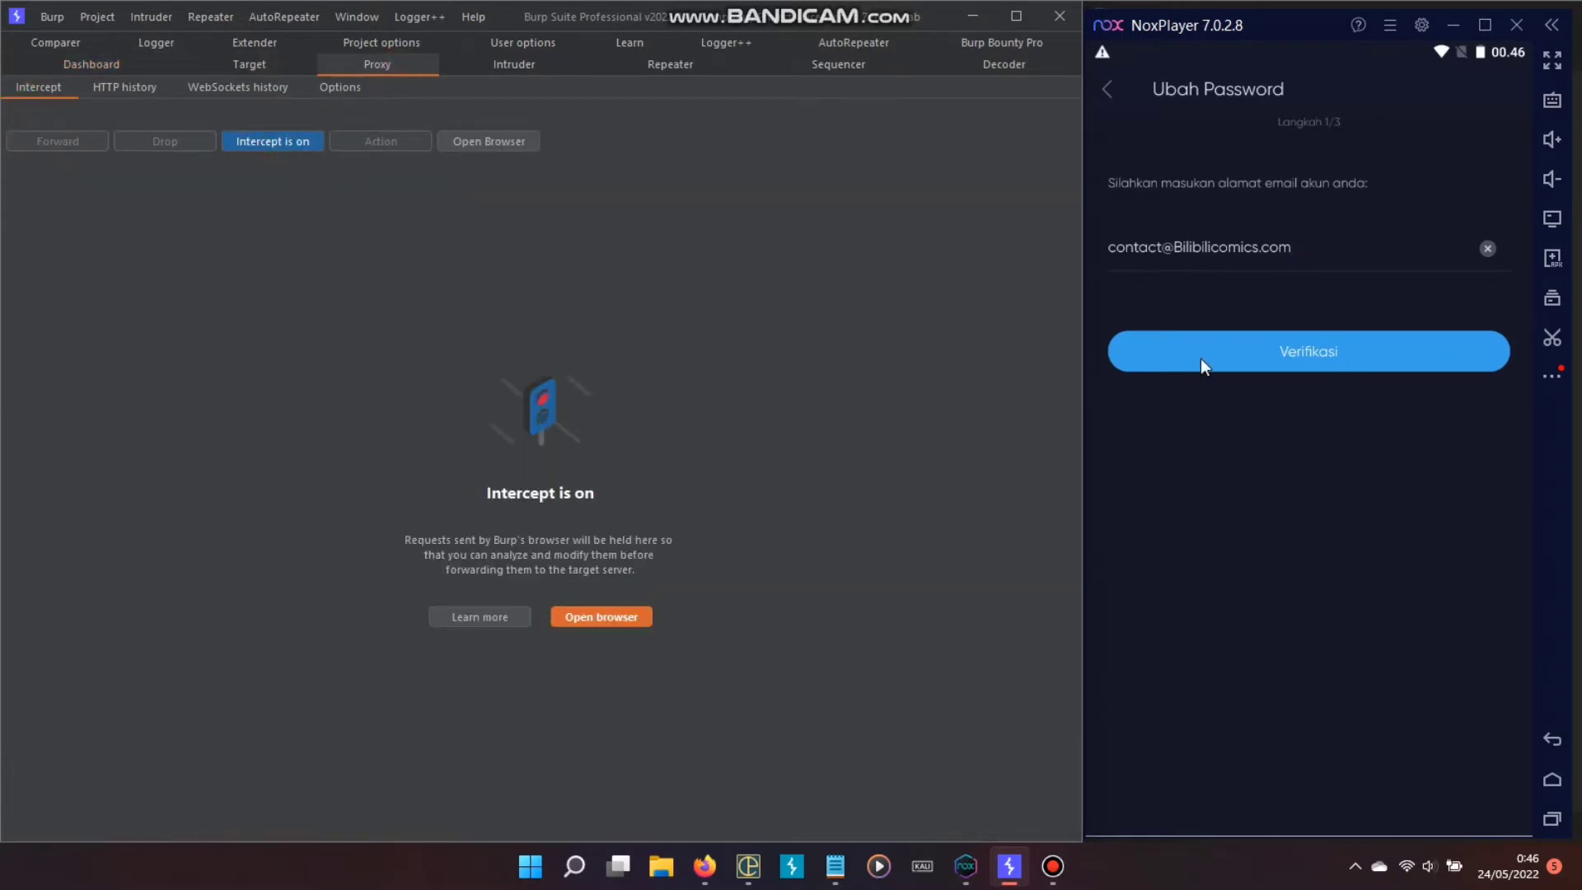
{"action": "left_click", "coordinate": [1307, 351]}
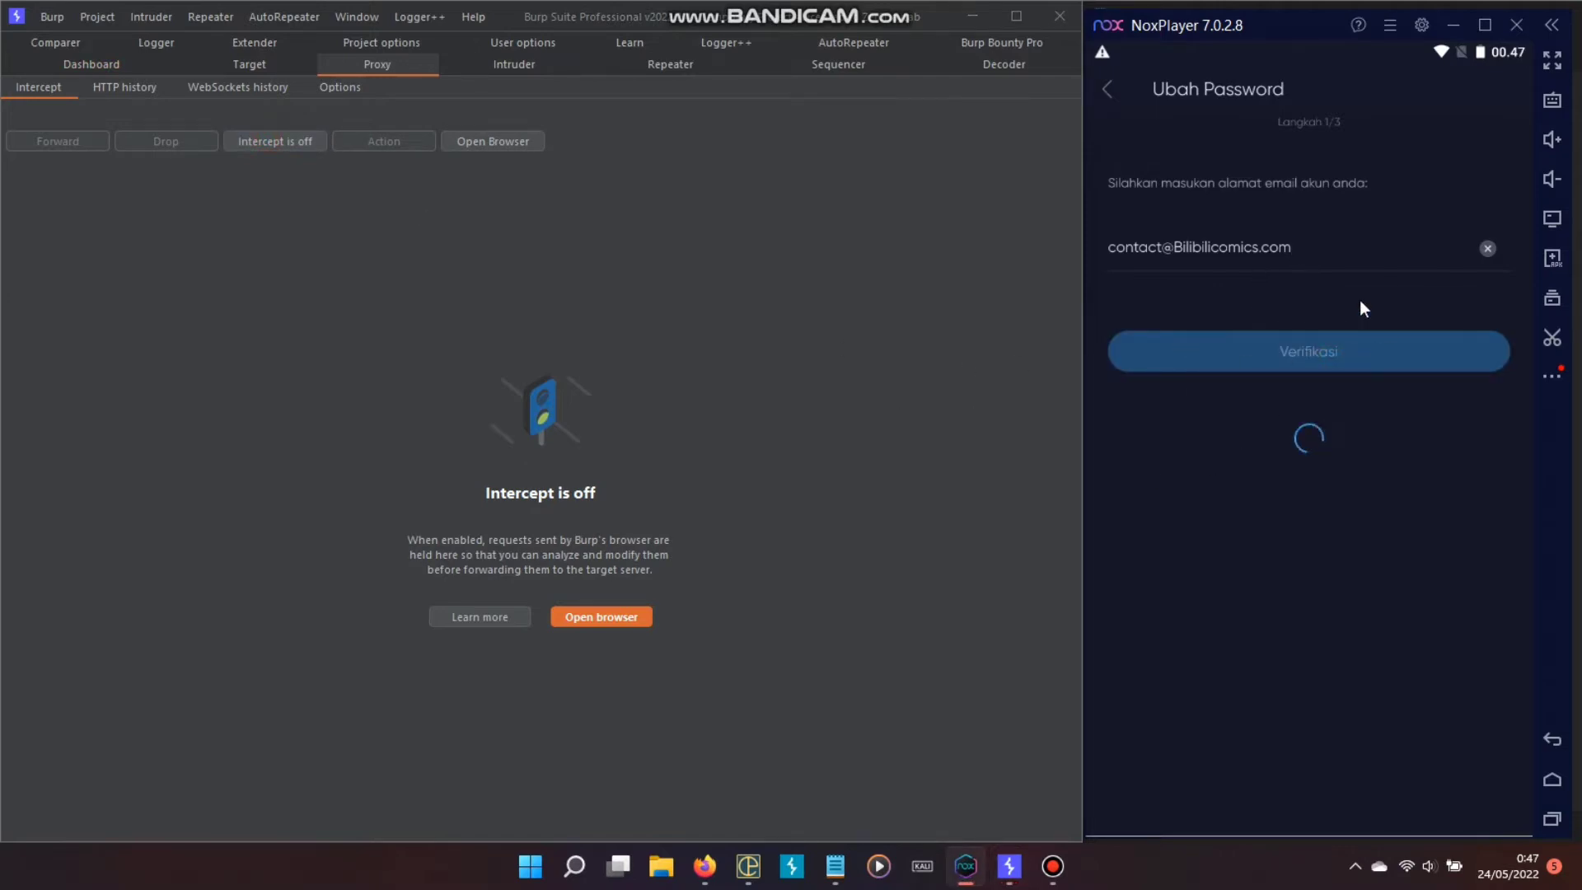
{"action": "left_click", "coordinate": [1308, 351]}
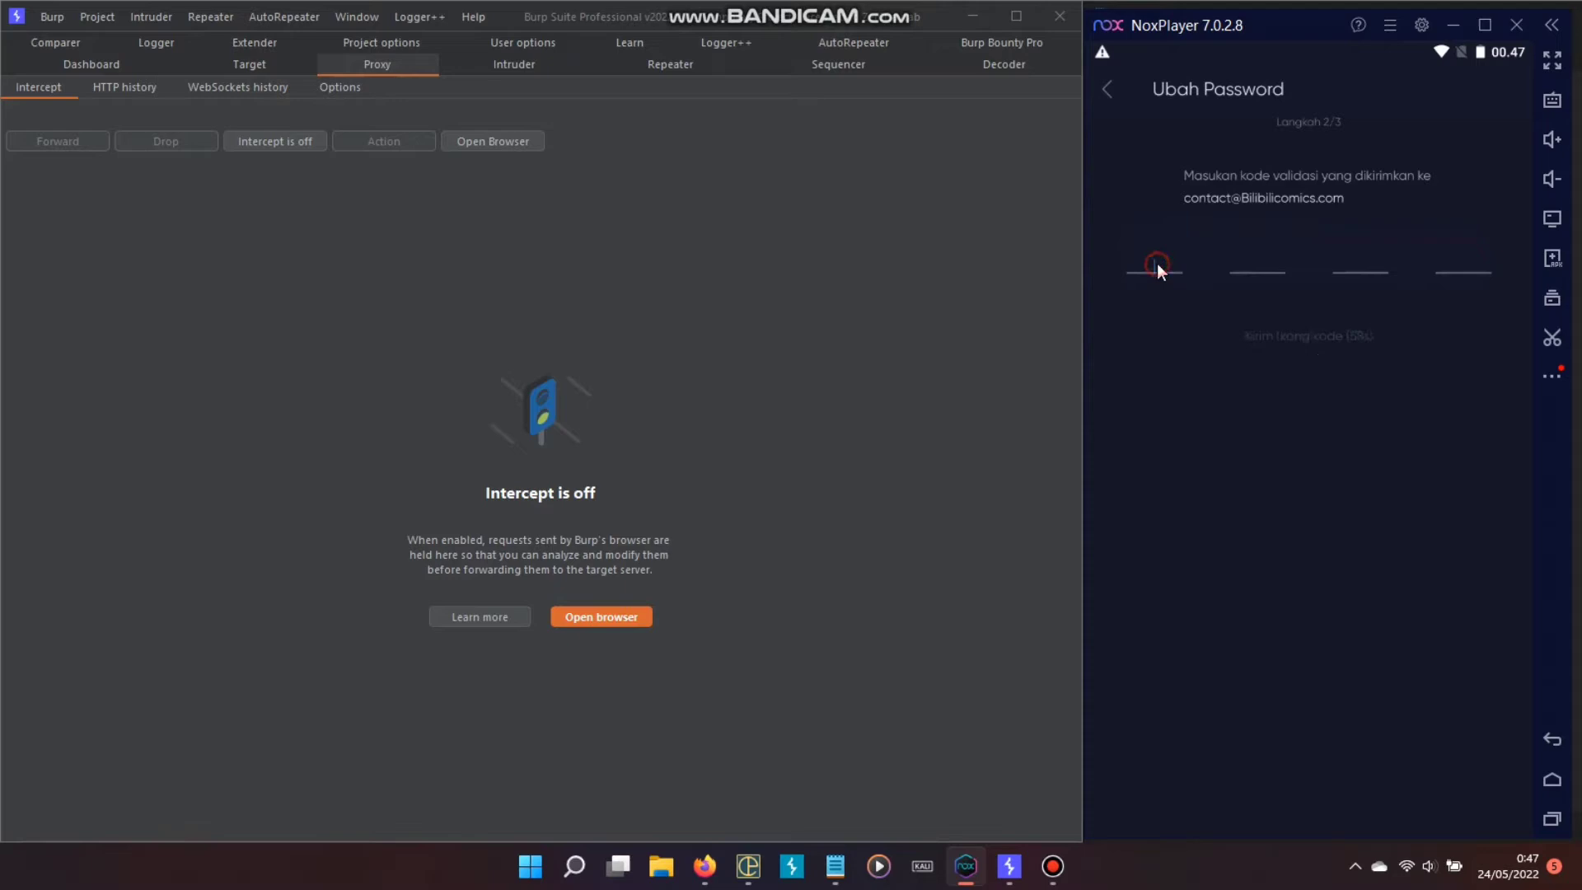
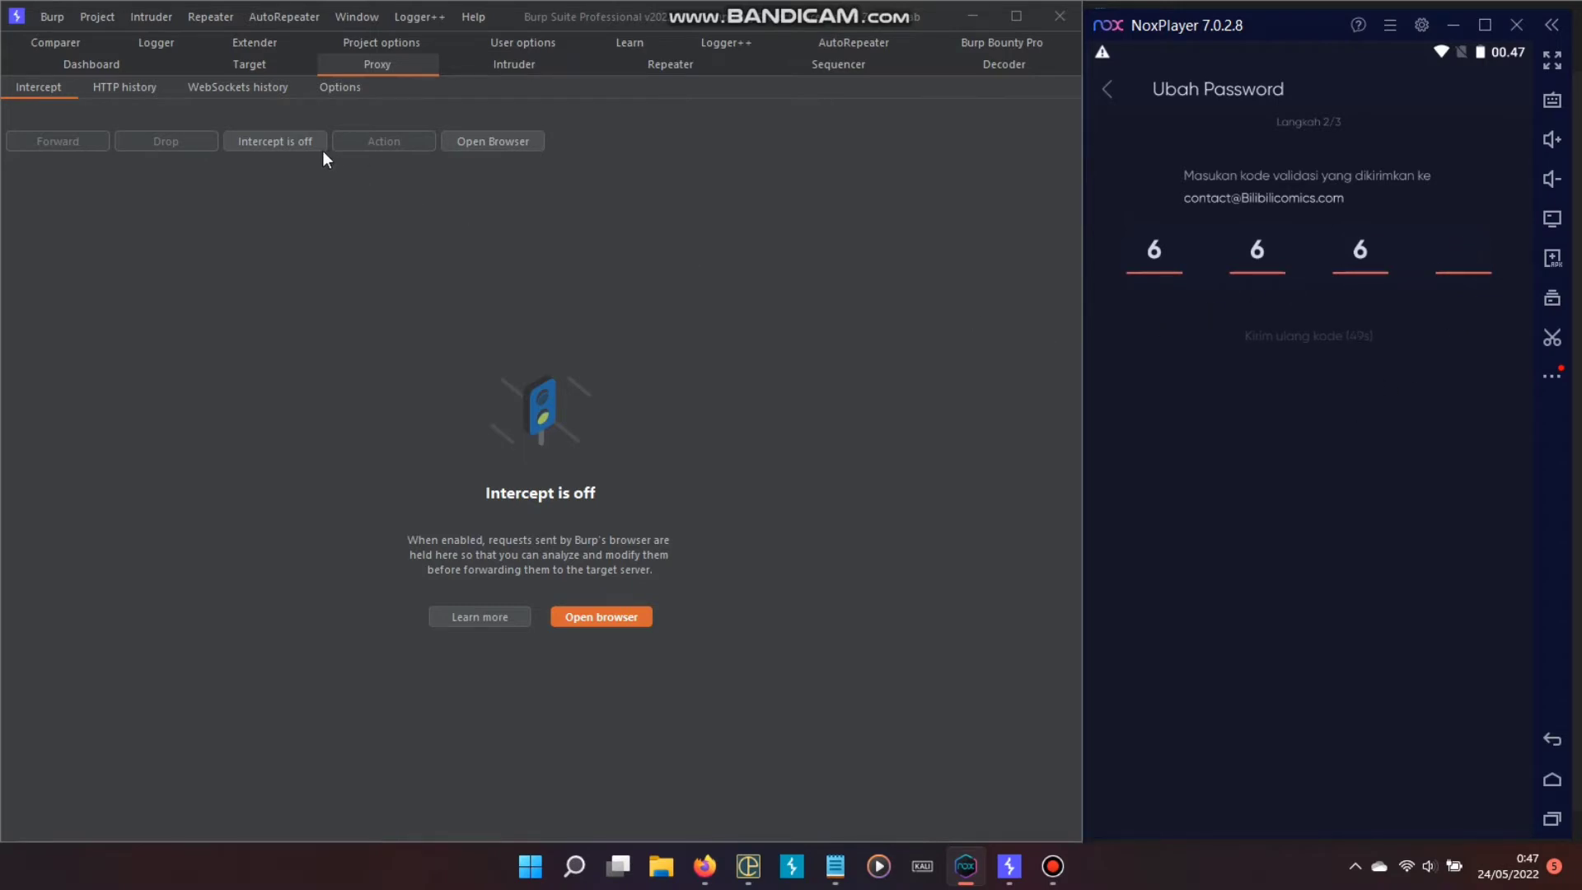
{"action": "left_click", "coordinate": [273, 140]}
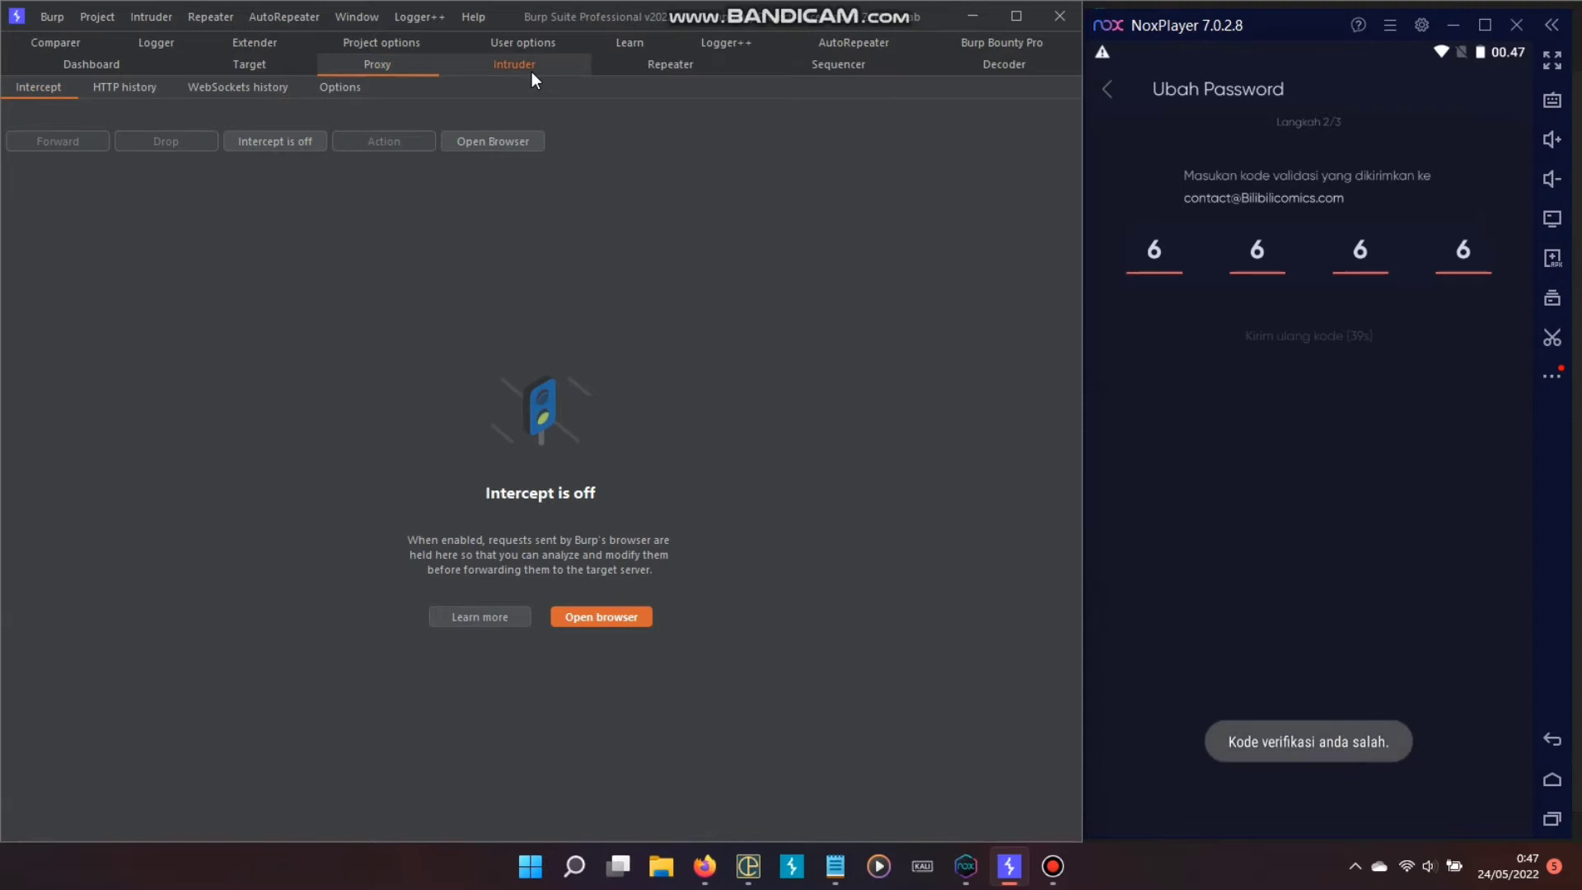
Step: In Intruder, mark the code value and set a Numbers payload from 1111 to 9999
{"action": "left_click", "coordinate": [513, 64]}
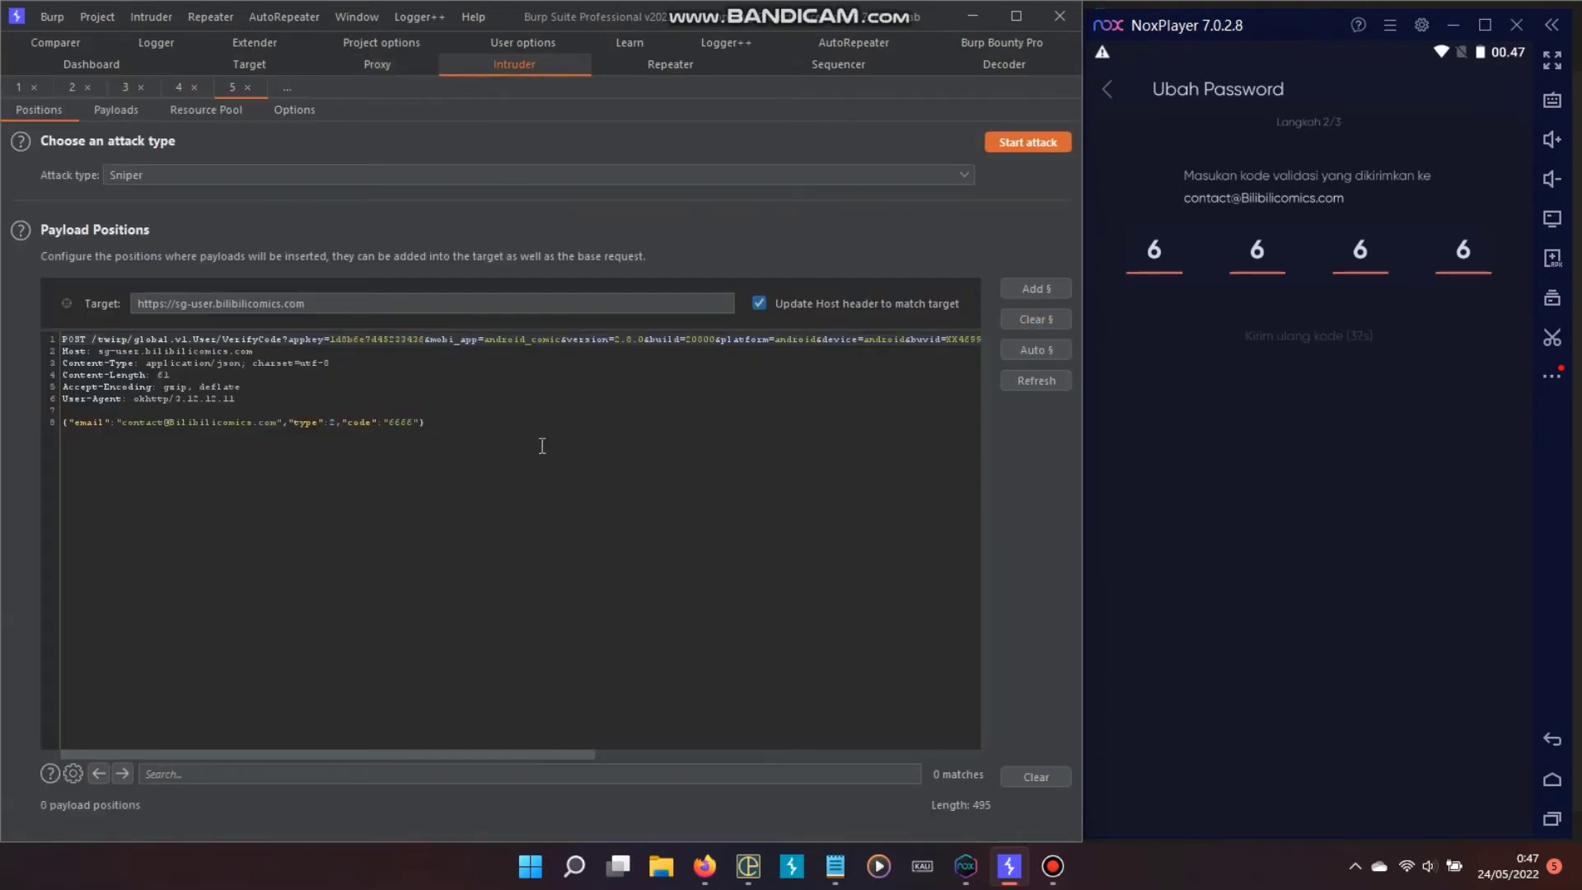
{"action": "double_click", "coordinate": [399, 422]}
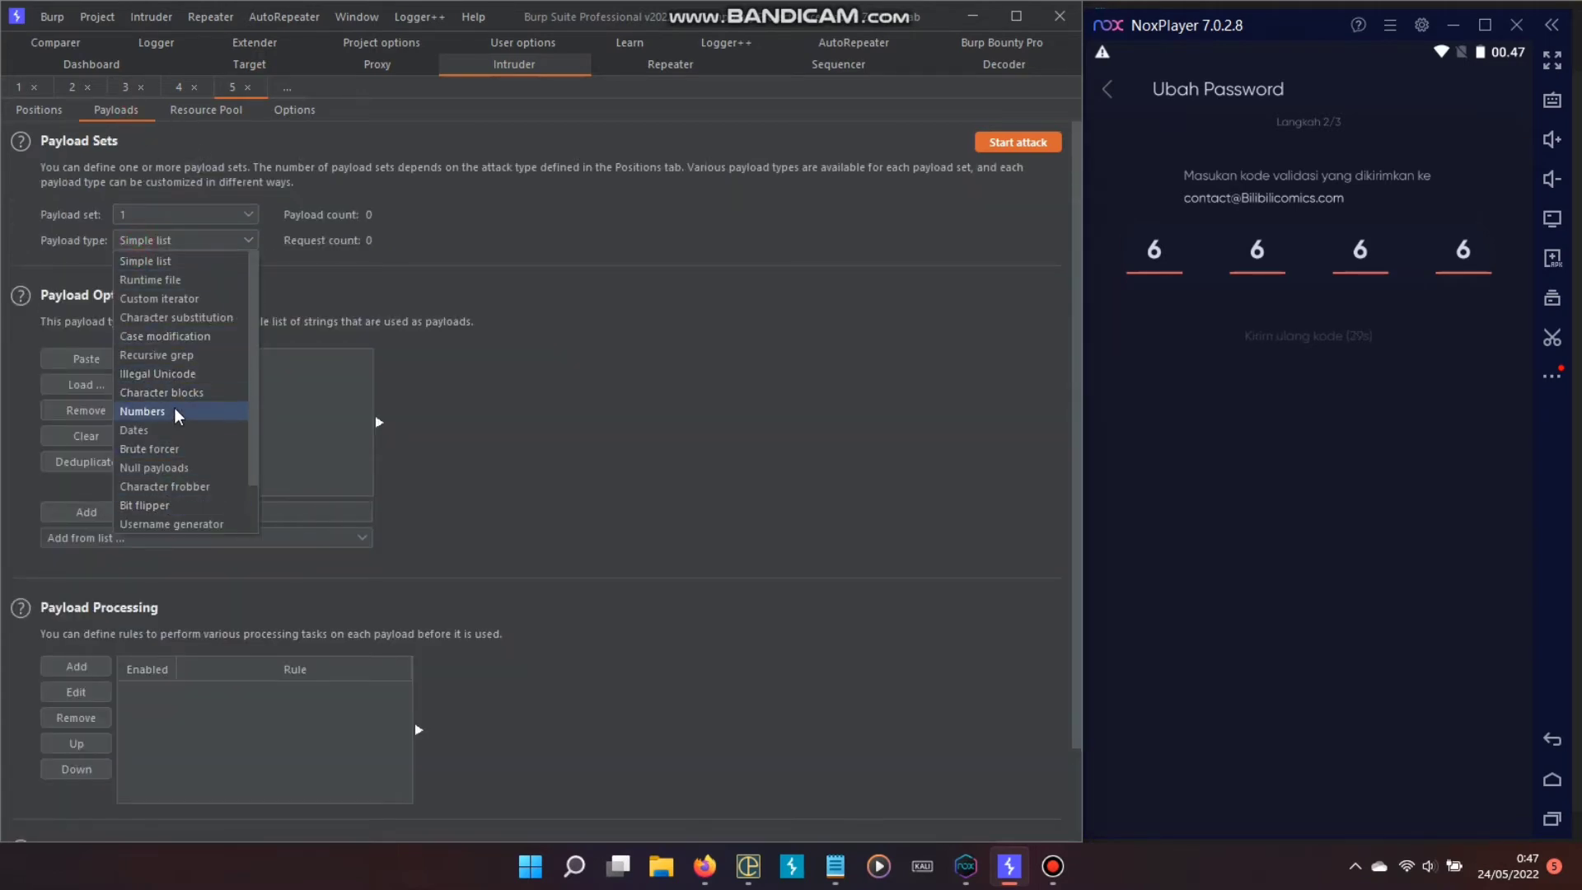
{"action": "left_click", "coordinate": [143, 412]}
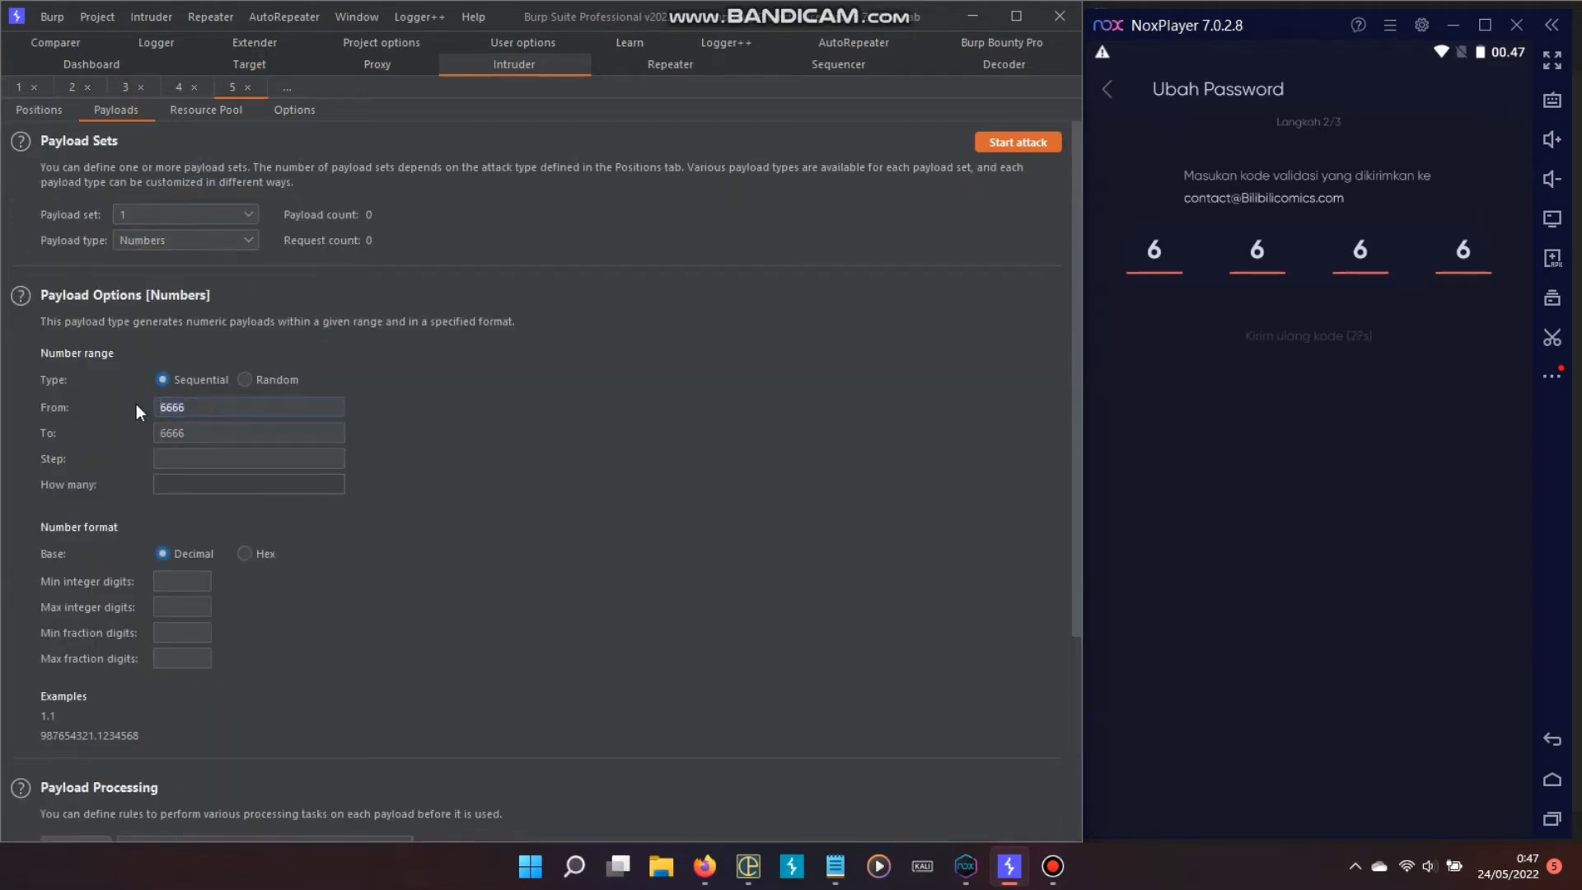
{"action": "type", "text": "111"}
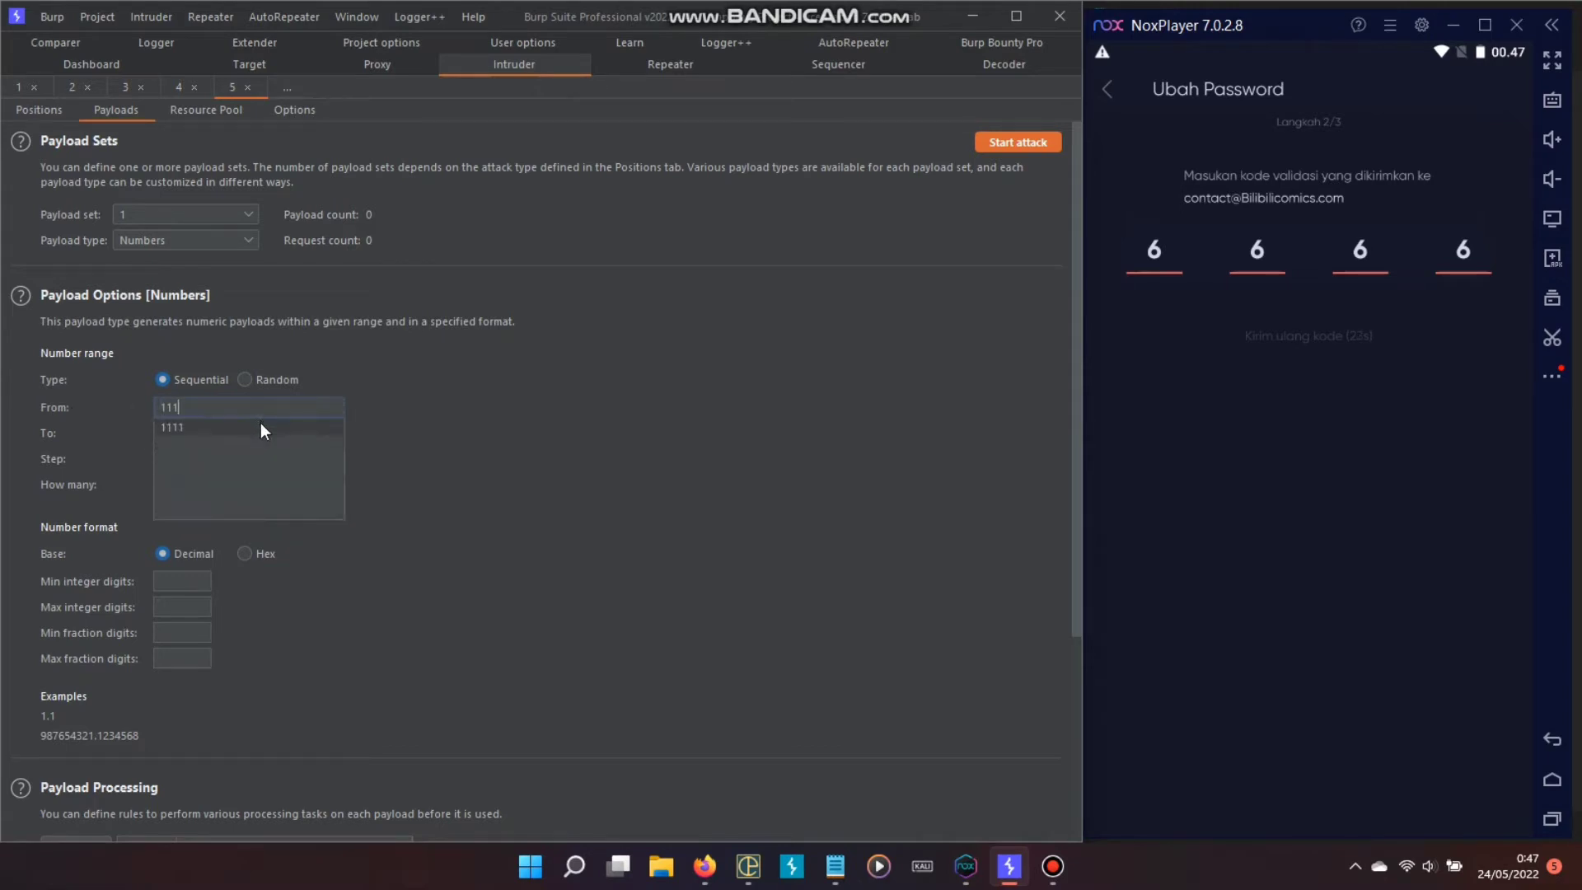
{"action": "type", "text": "9999"}
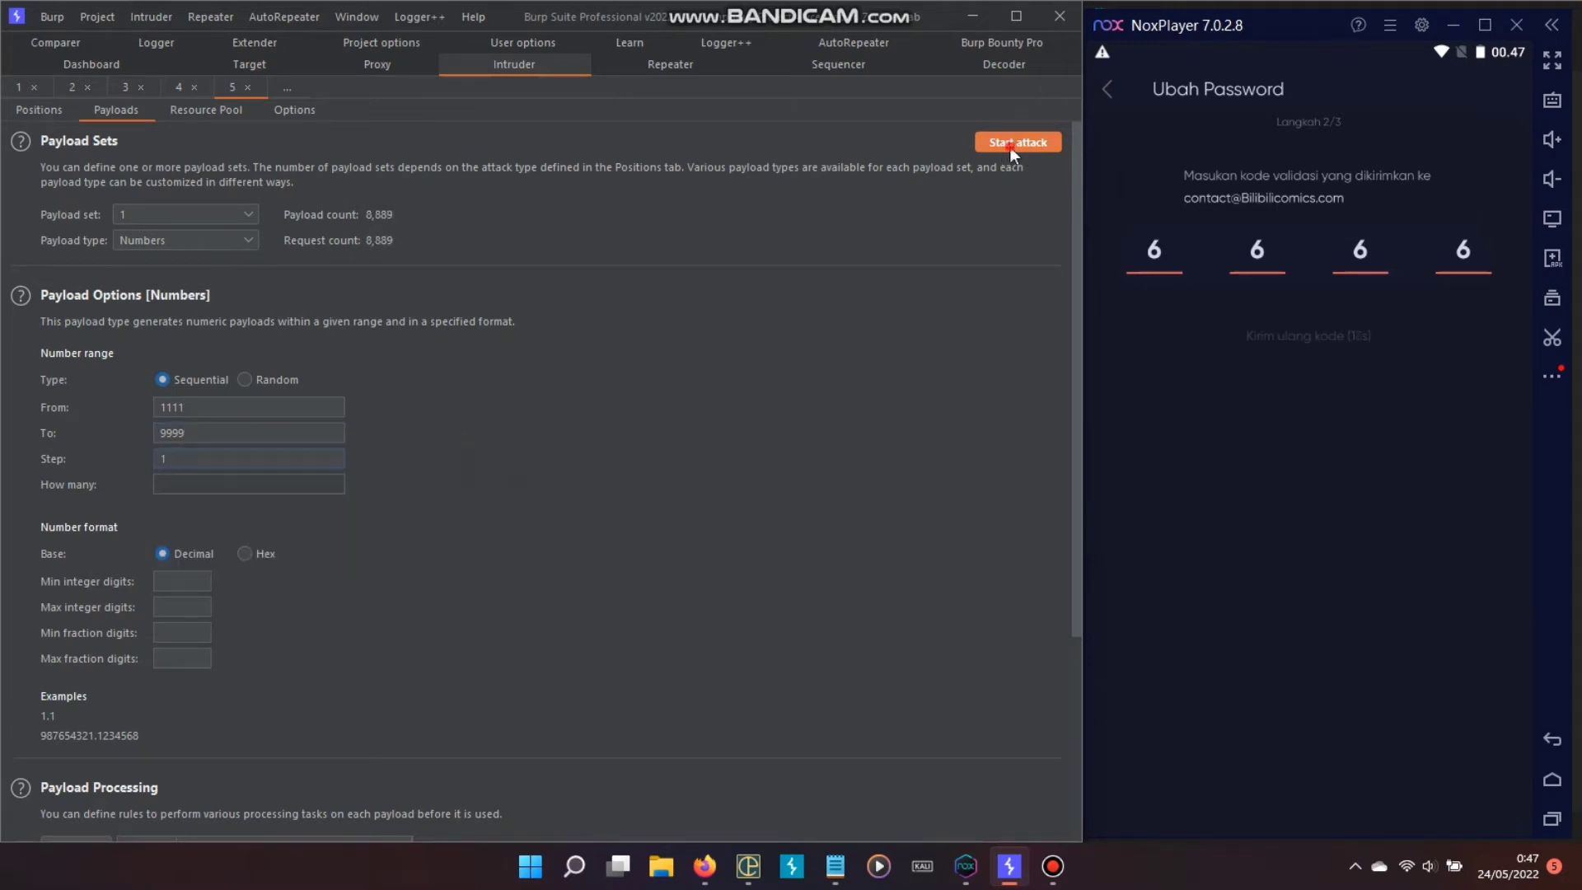
{"action": "left_click", "coordinate": [1016, 141]}
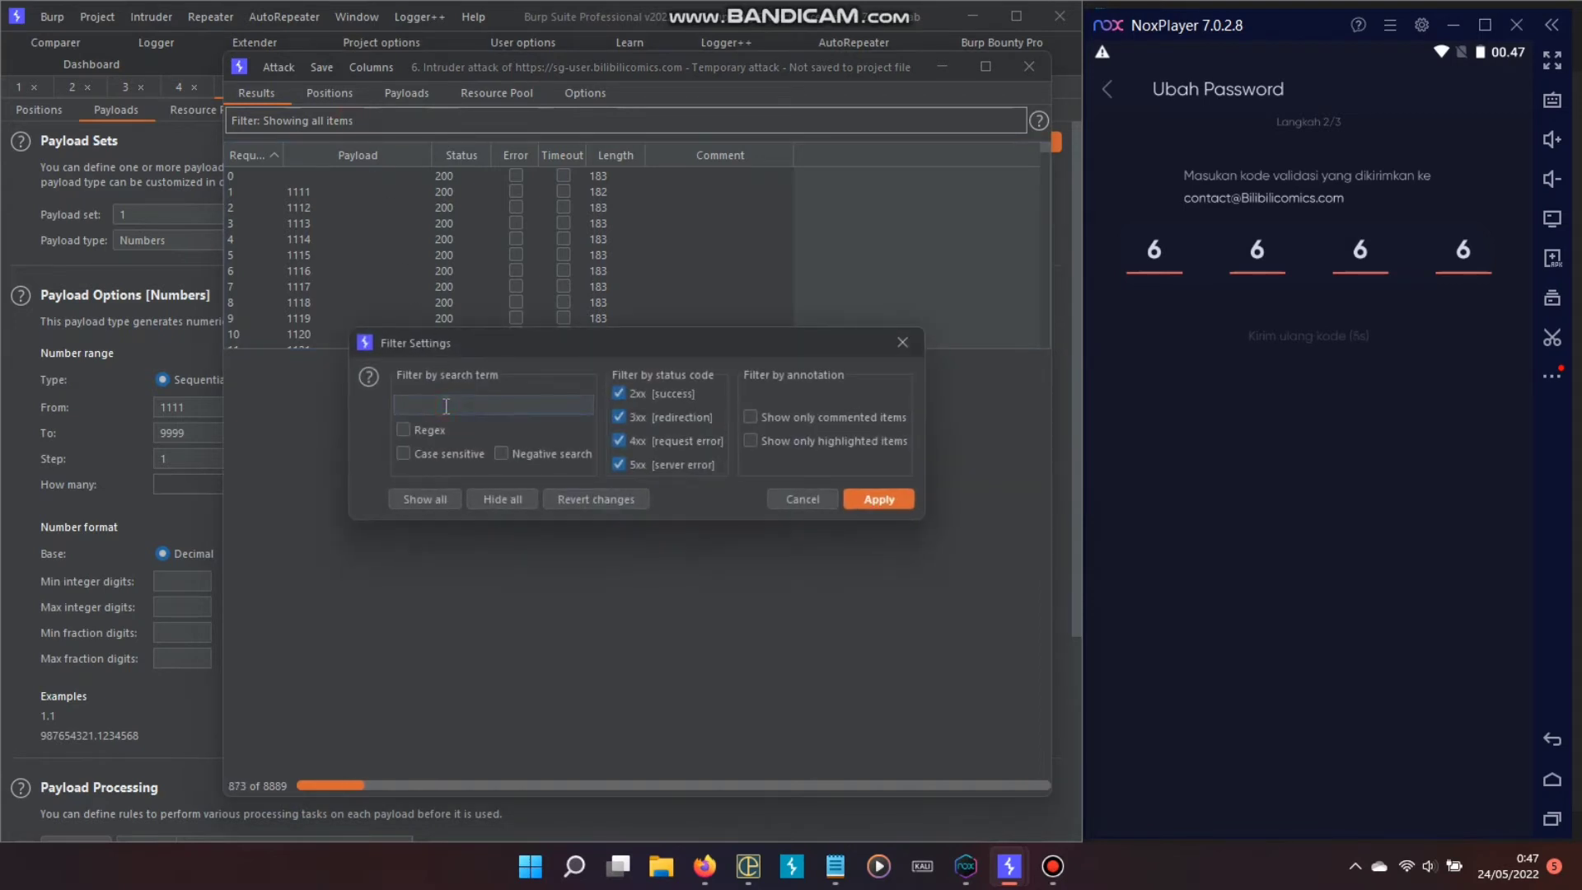
{"action": "type", "text": "token"}
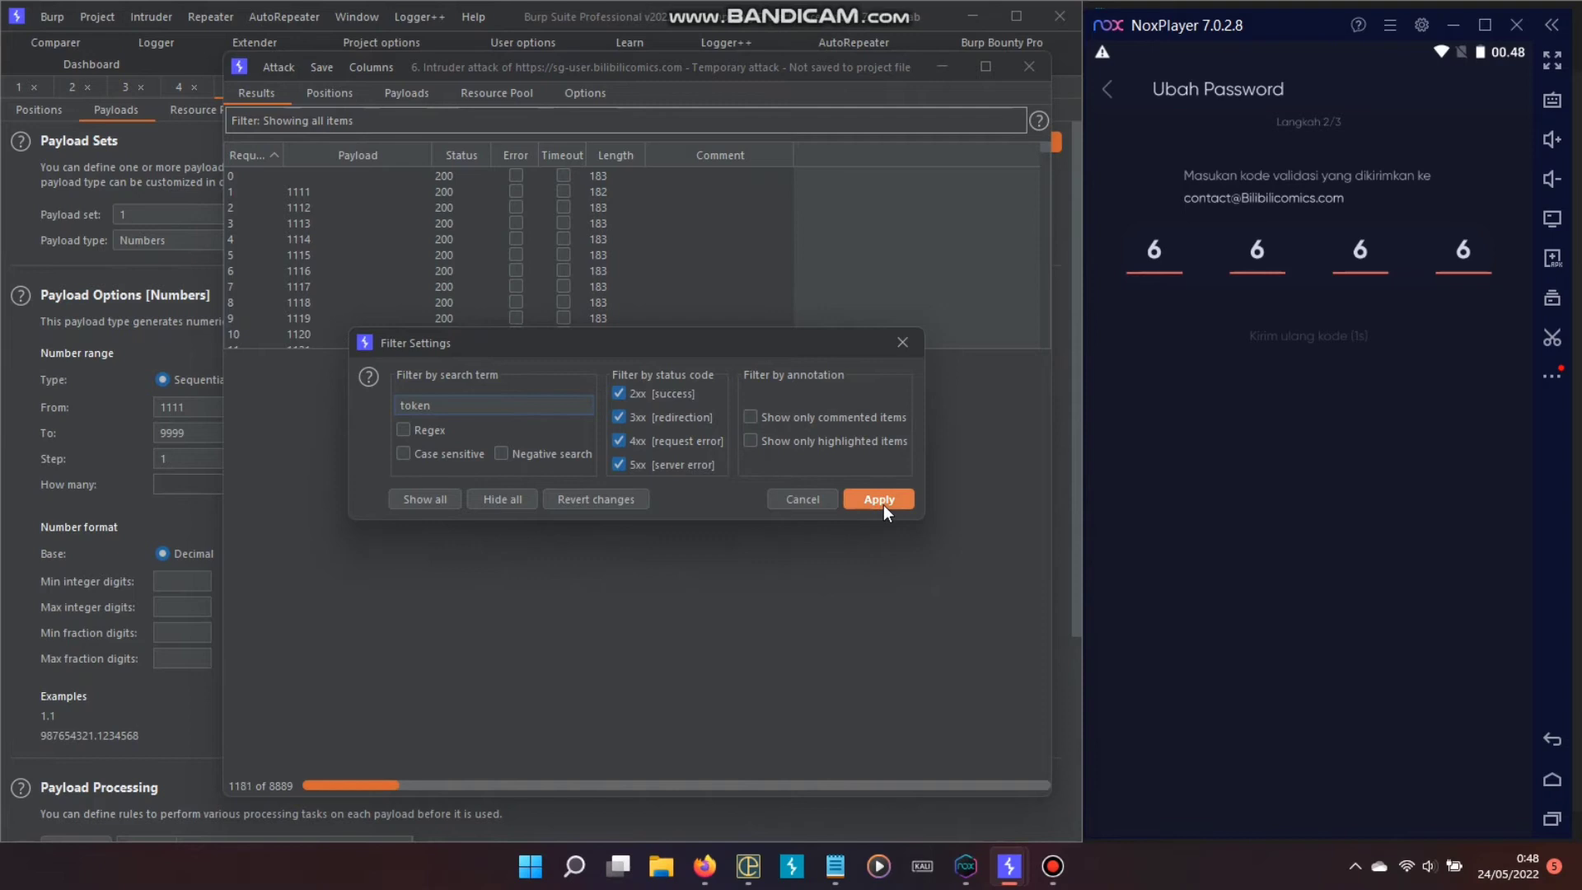
{"action": "left_click", "coordinate": [877, 498]}
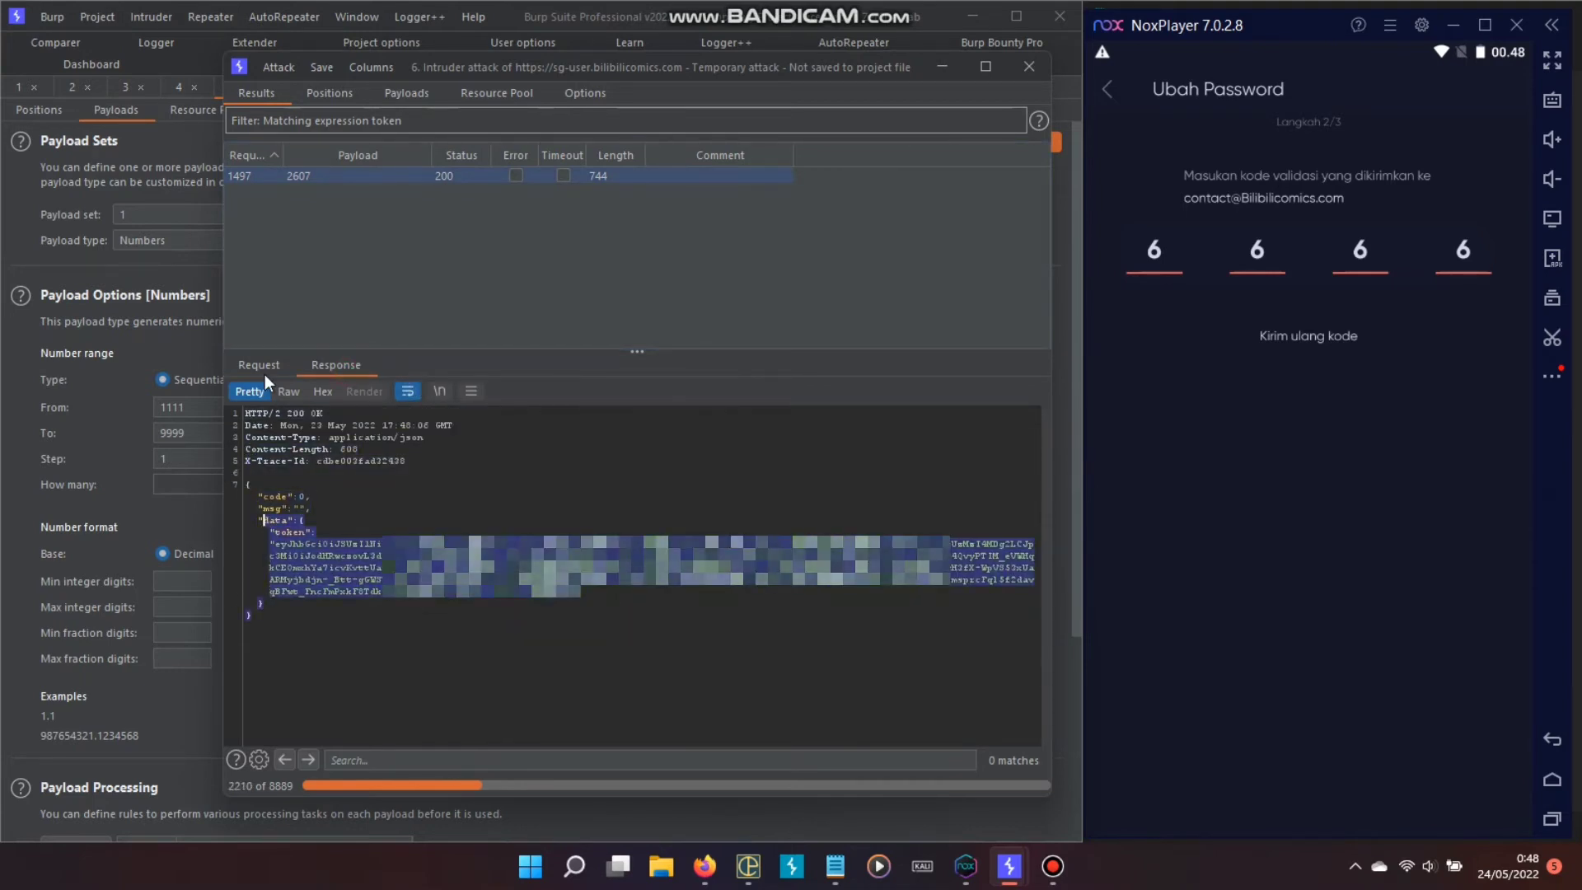
{"action": "left_click", "coordinate": [258, 364]}
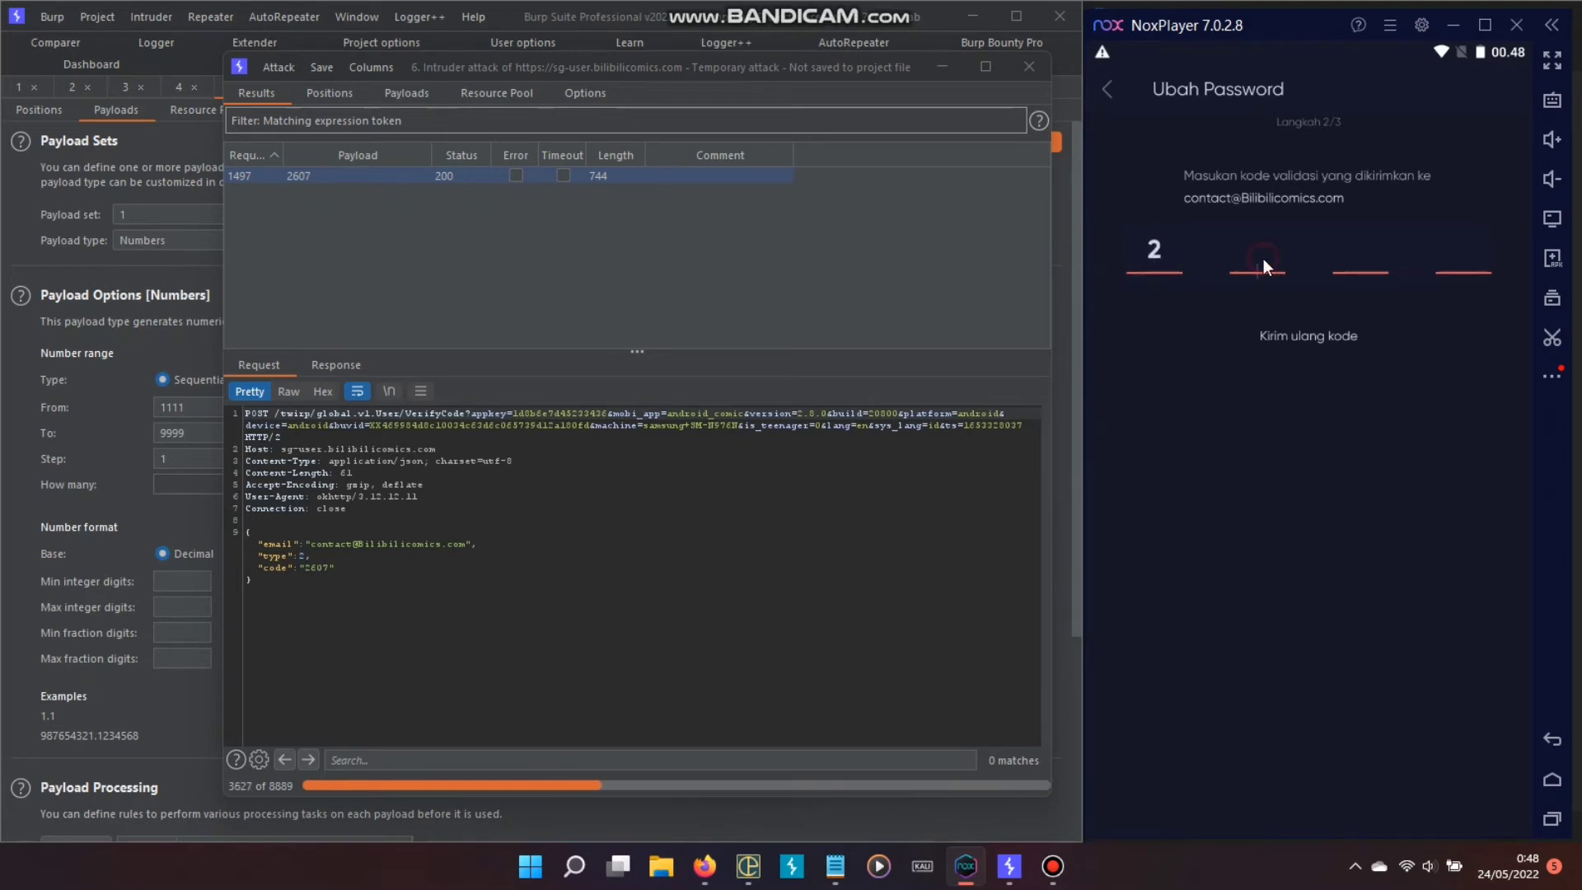
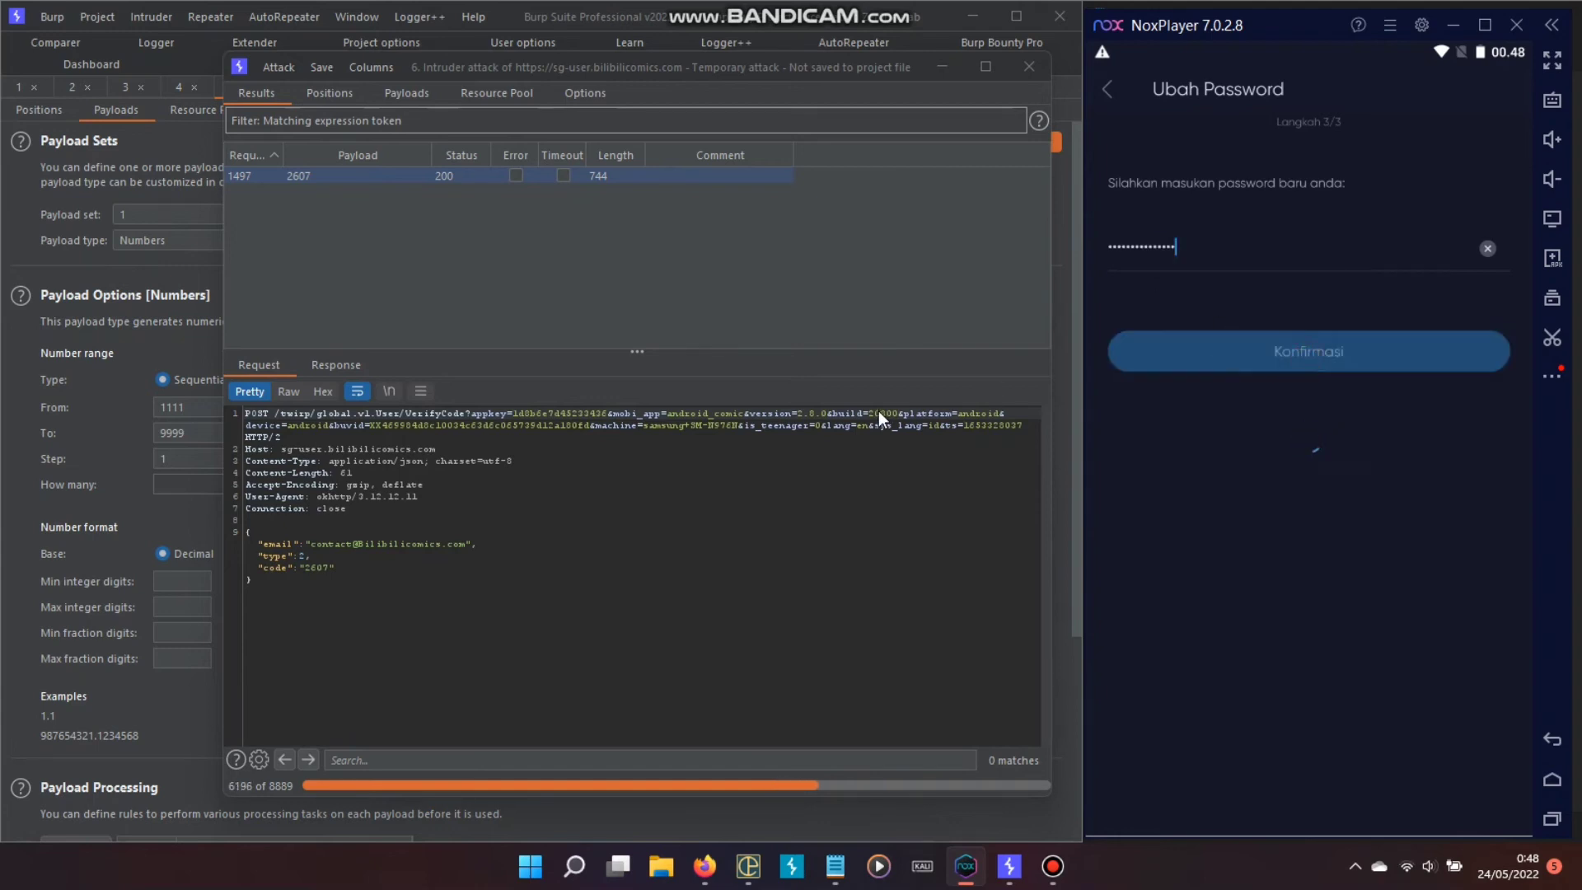
{"action": "left_click", "coordinate": [1308, 350]}
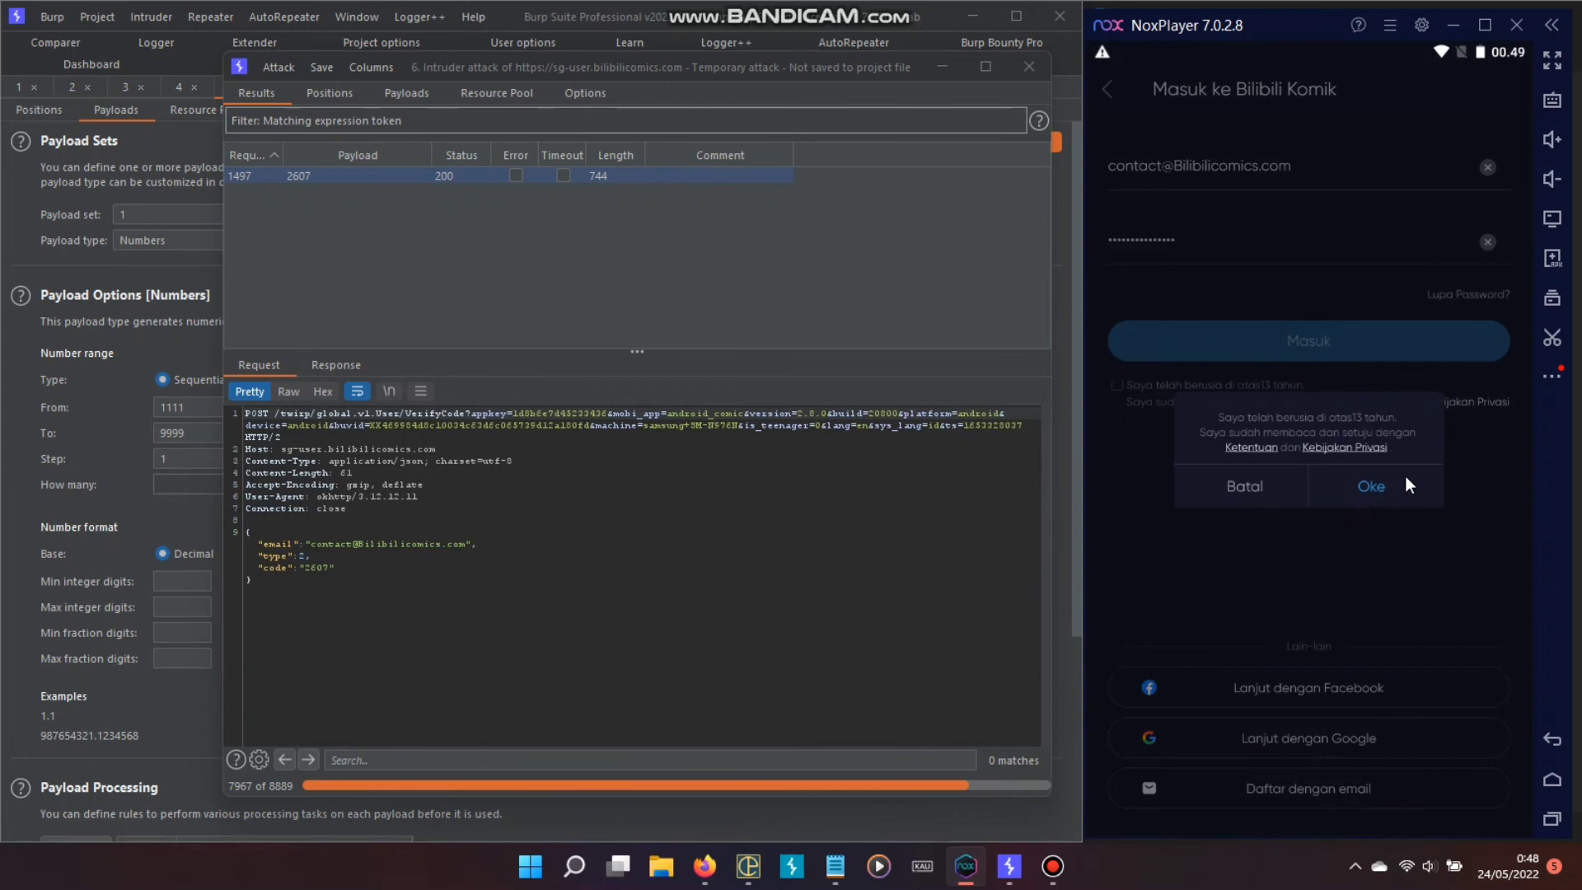
Step: Accept the age and terms agreement, then open the username page and leave it unchanged
{"action": "left_click", "coordinate": [1370, 485]}
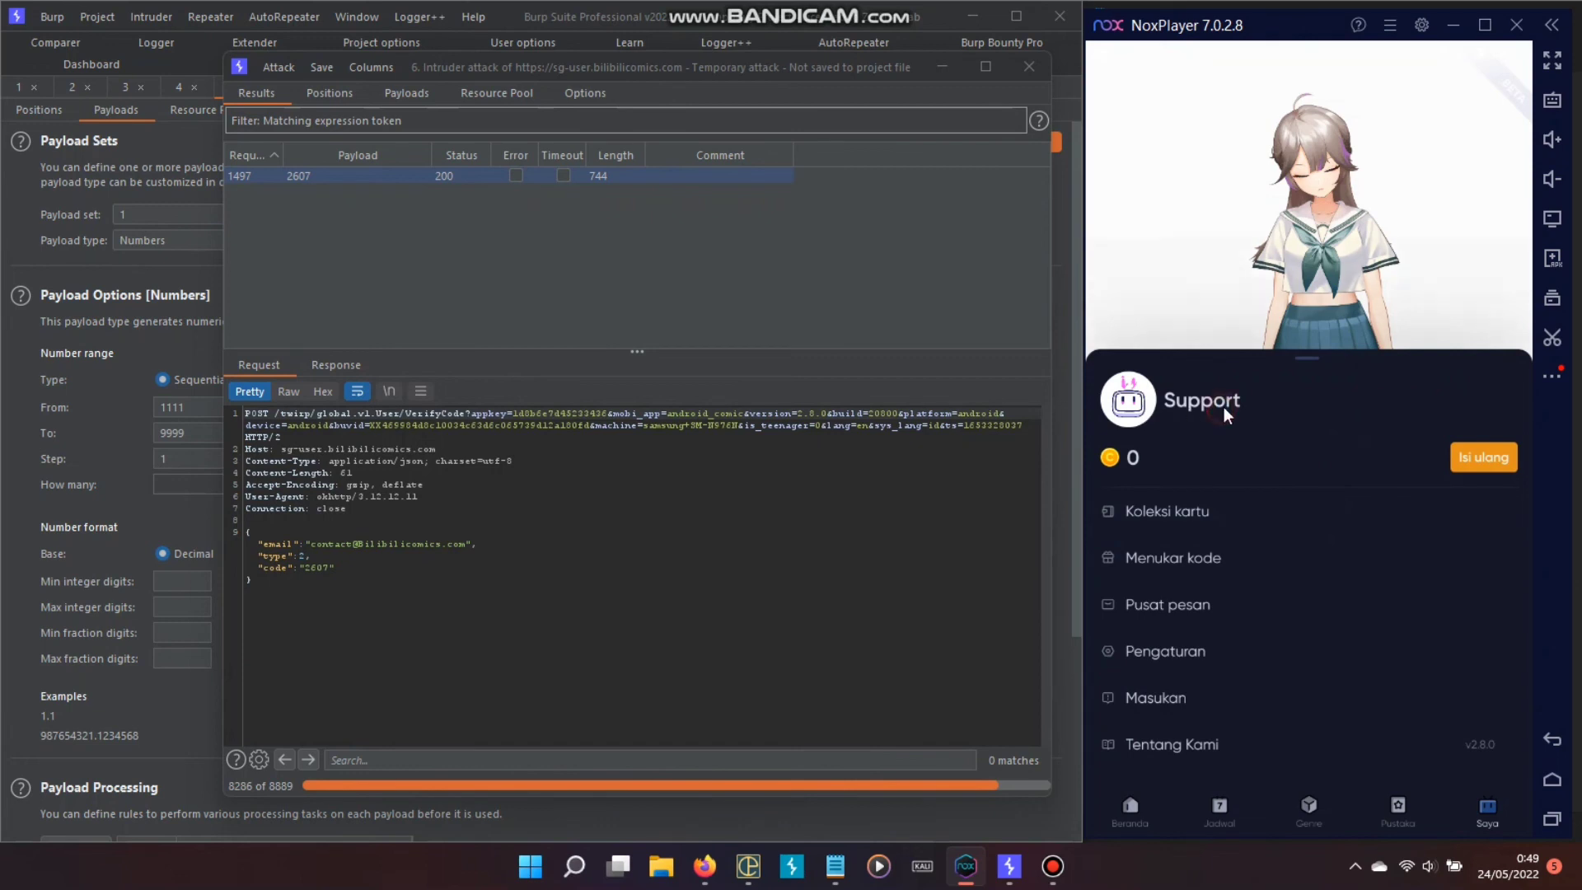
{"action": "left_click", "coordinate": [1200, 400]}
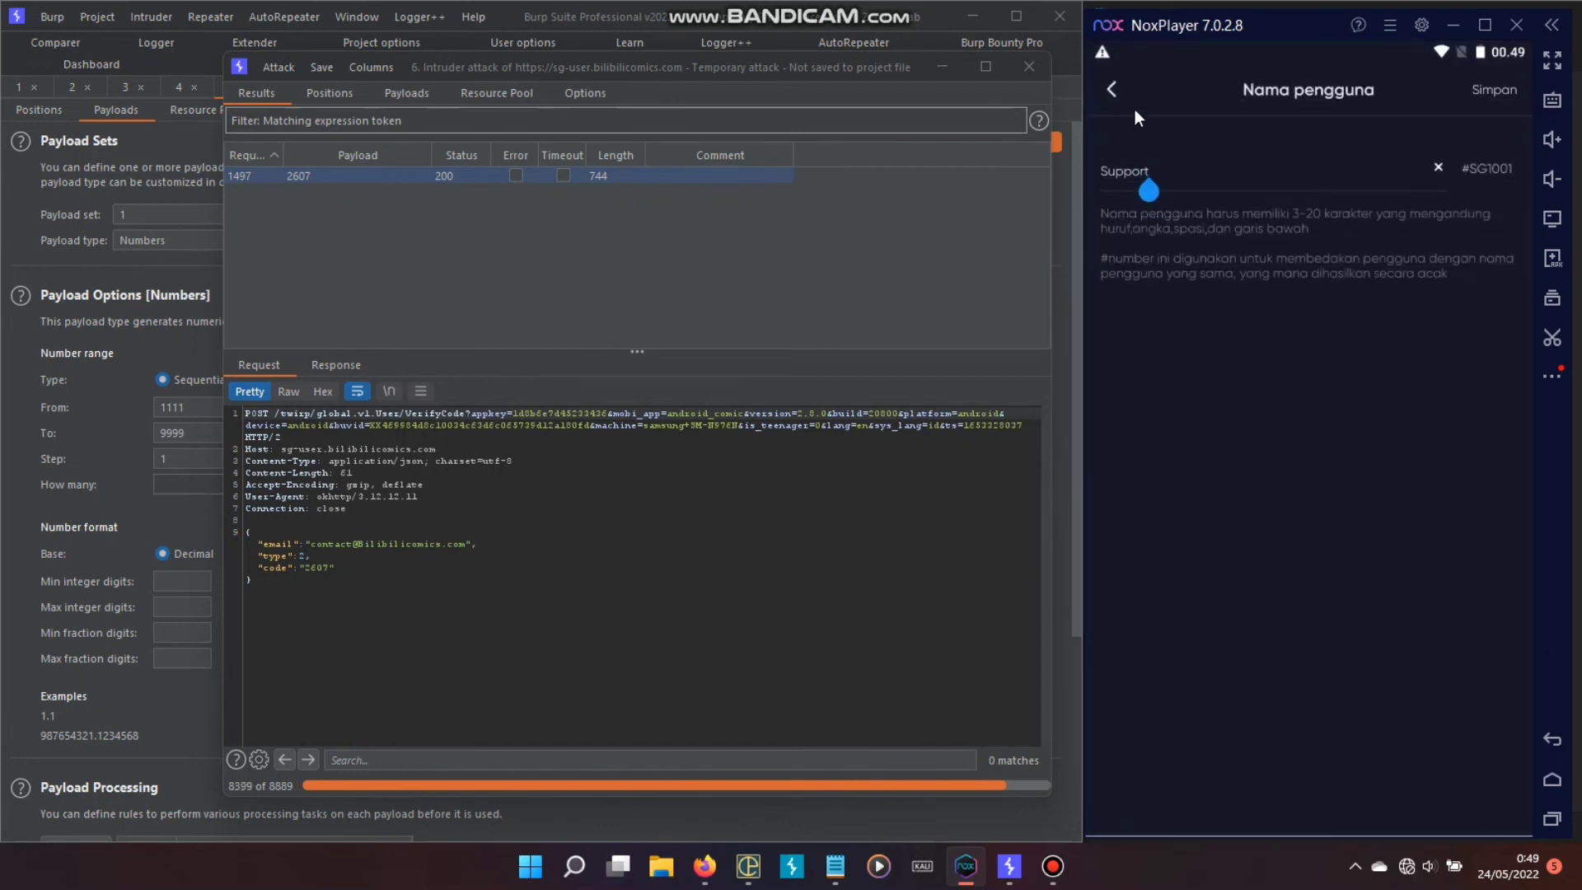
{"action": "left_click", "coordinate": [1110, 90]}
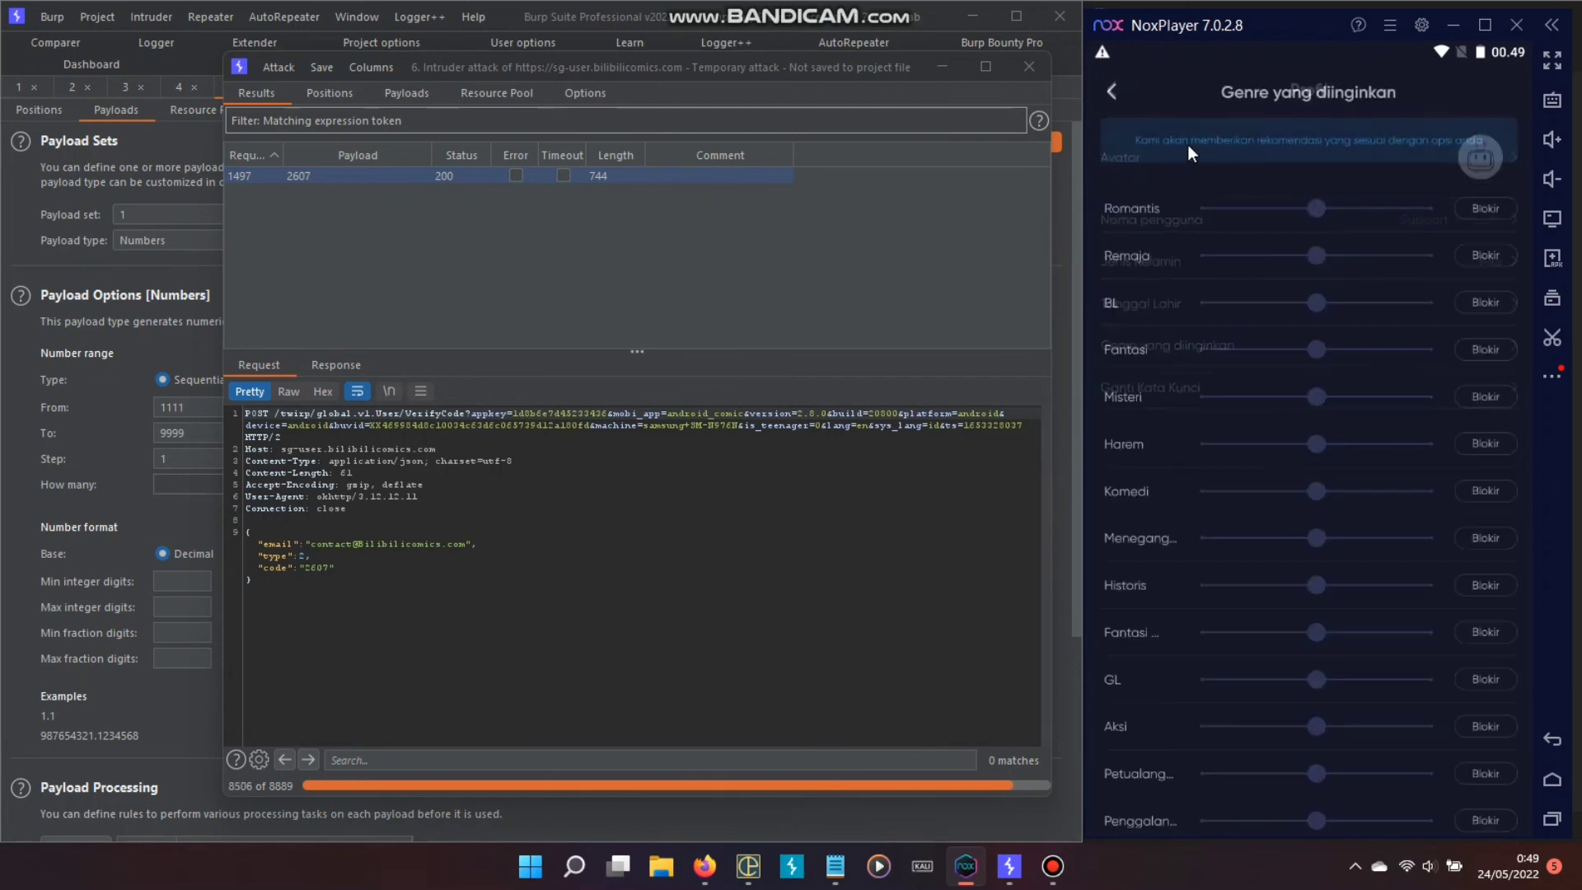